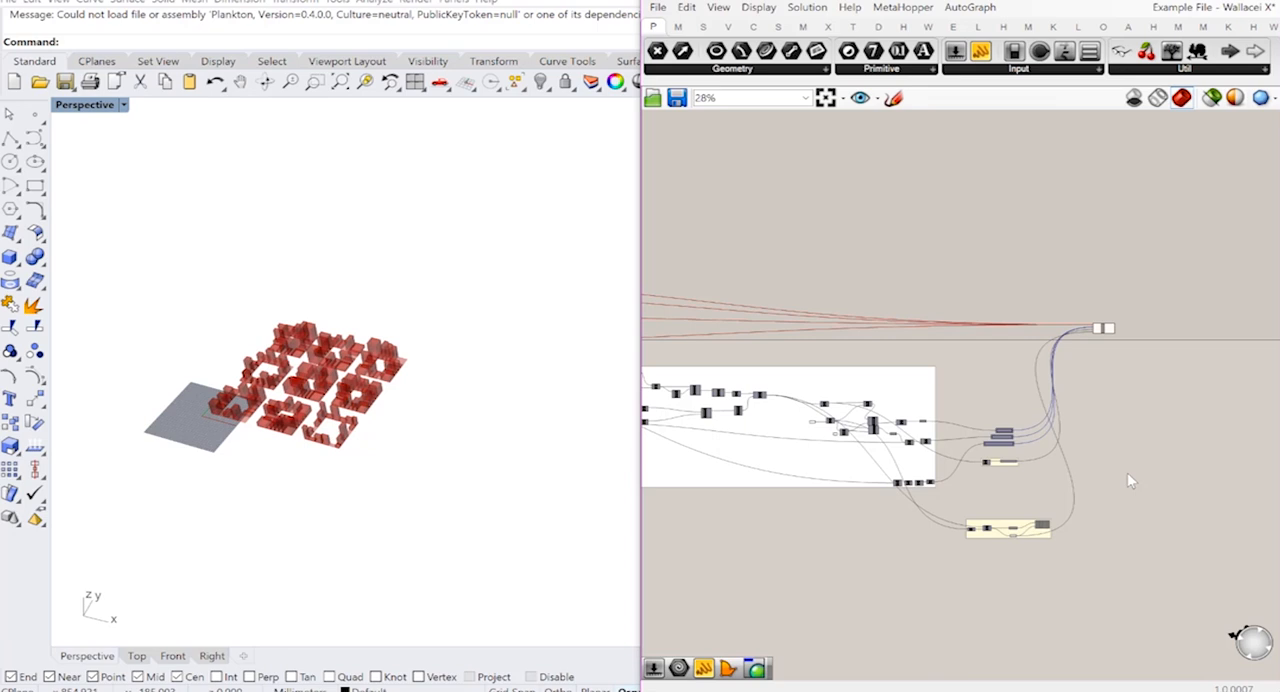
{"action": "mouse_move", "coordinate": [1131, 421]}
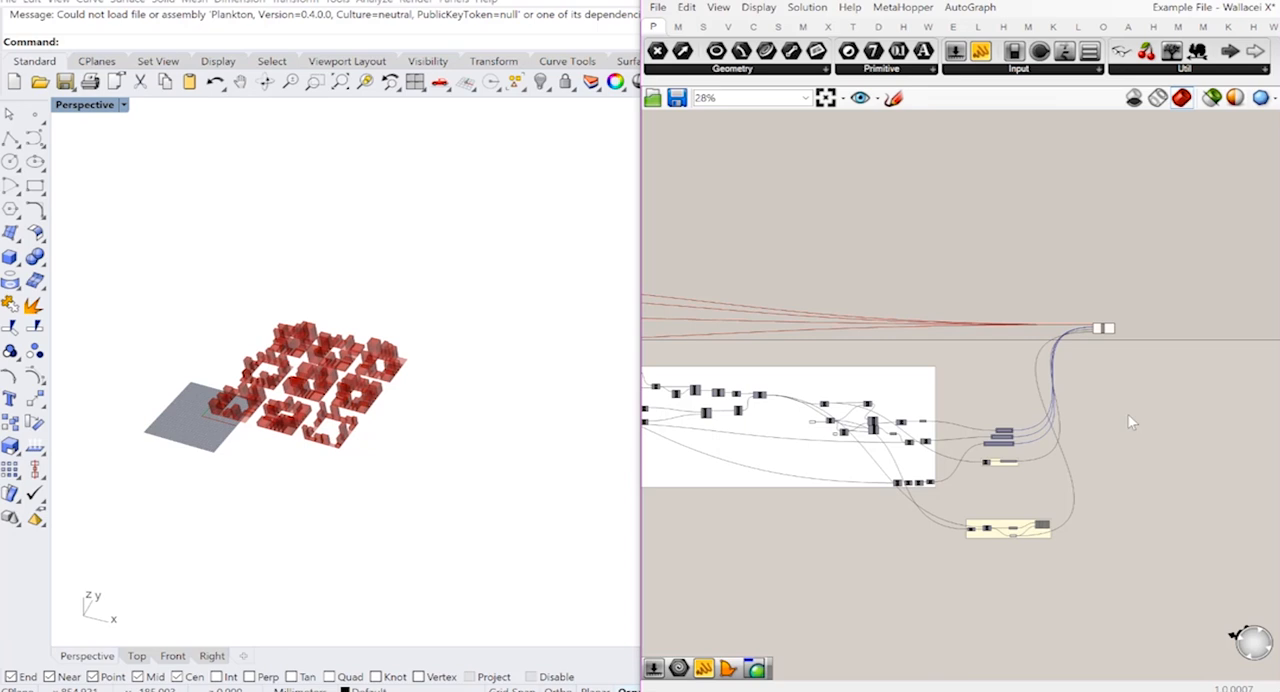
Step: Plot all solutions on Wallacei's parallel coordinate plot from the Selection page
{"action": "scroll", "scroll_direction": "down", "scroll_amount": 3}
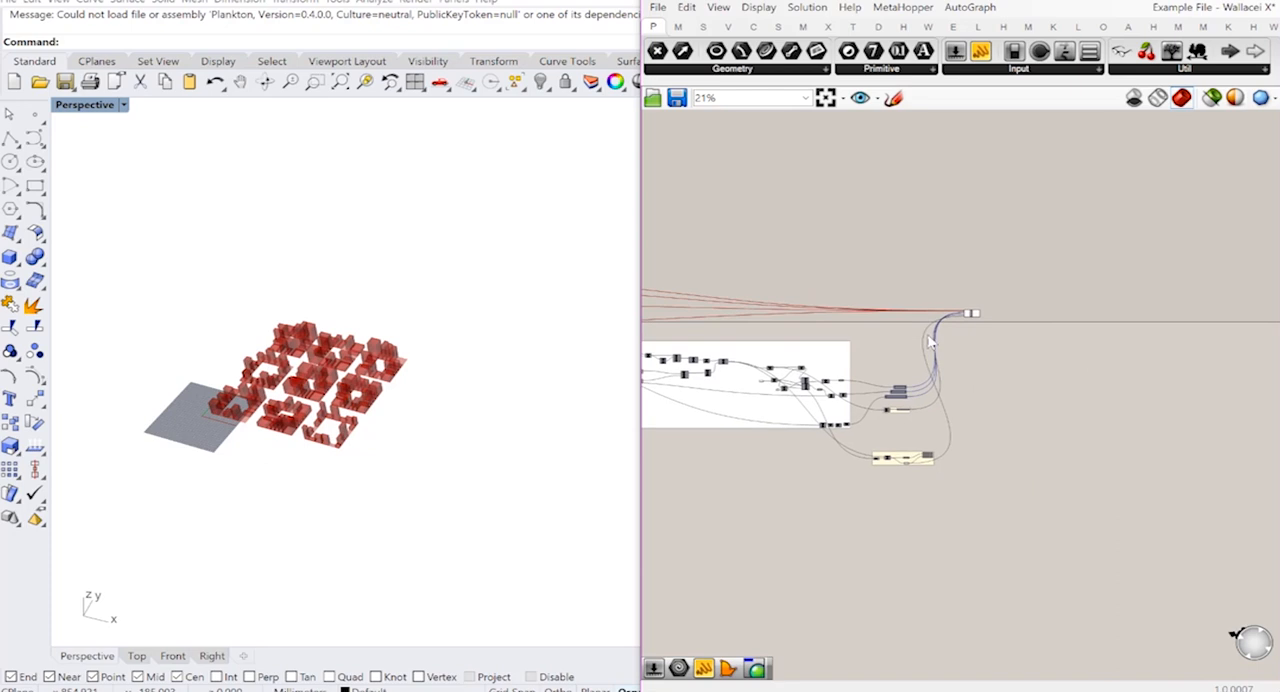
{"action": "mouse_move", "coordinate": [967, 327]}
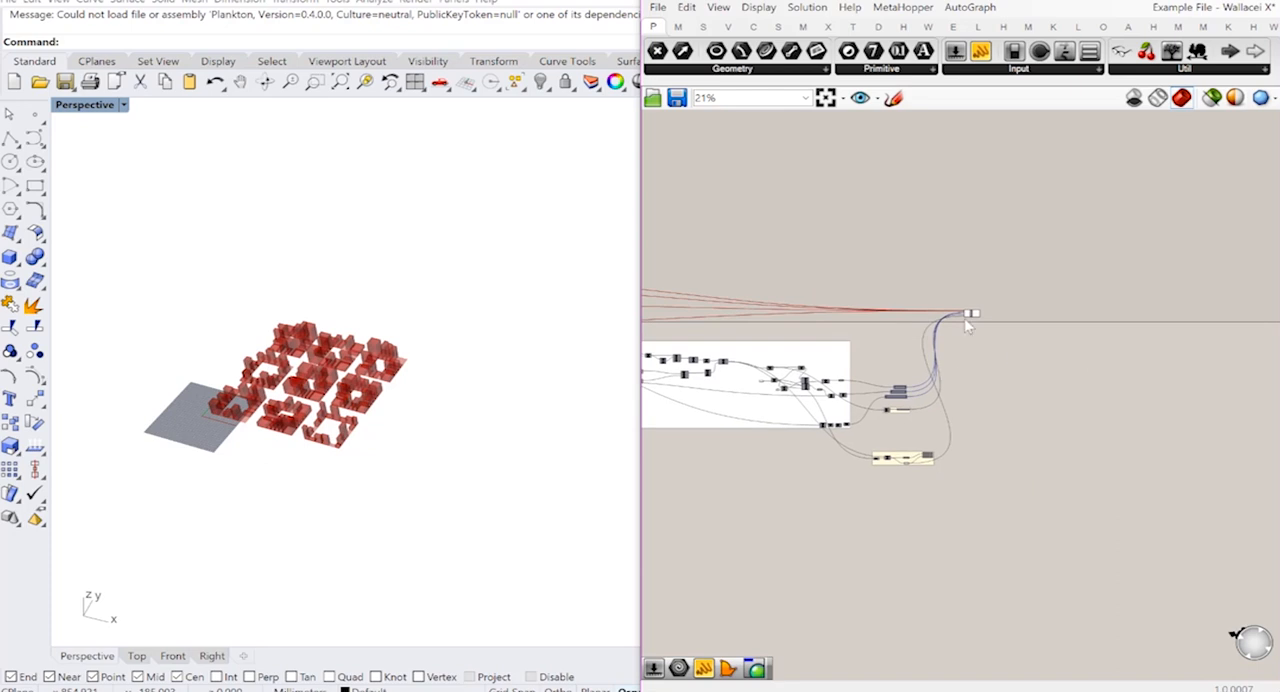
{"action": "scroll", "scroll_direction": "up", "scroll_amount": 3}
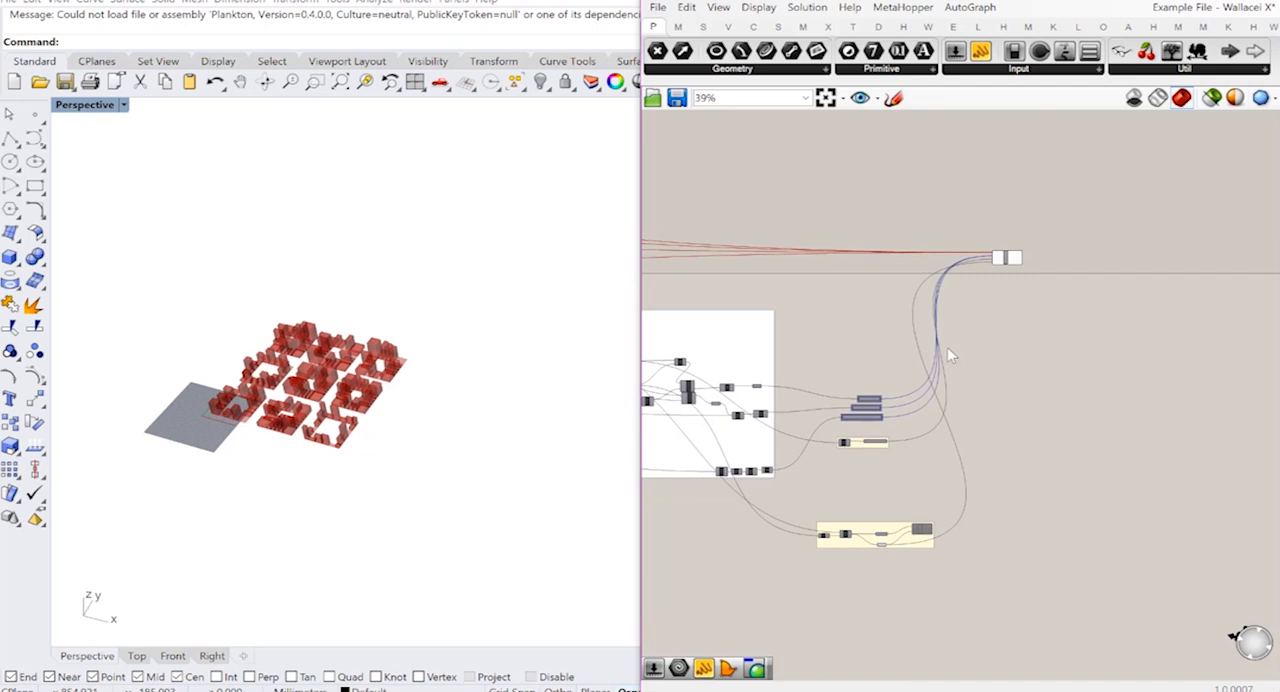
{"action": "scroll", "scroll_direction": "up", "scroll_amount": 3}
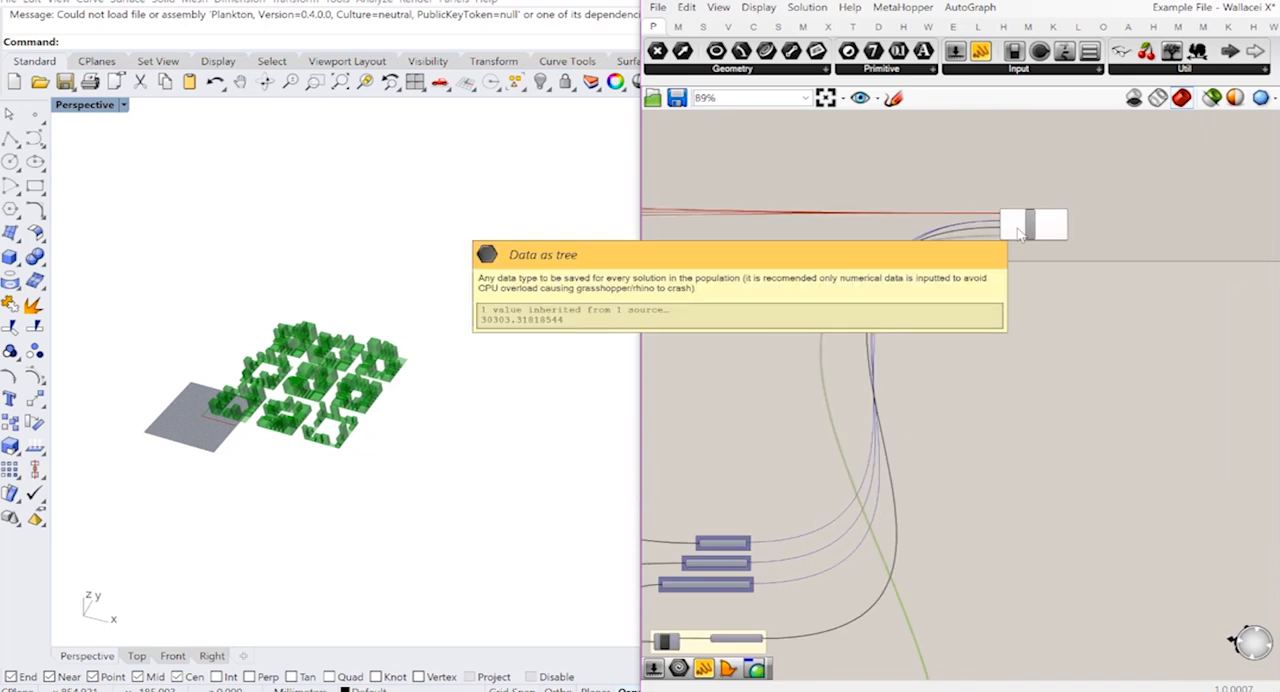
{"action": "scroll", "scroll_direction": "up", "scroll_amount": 3}
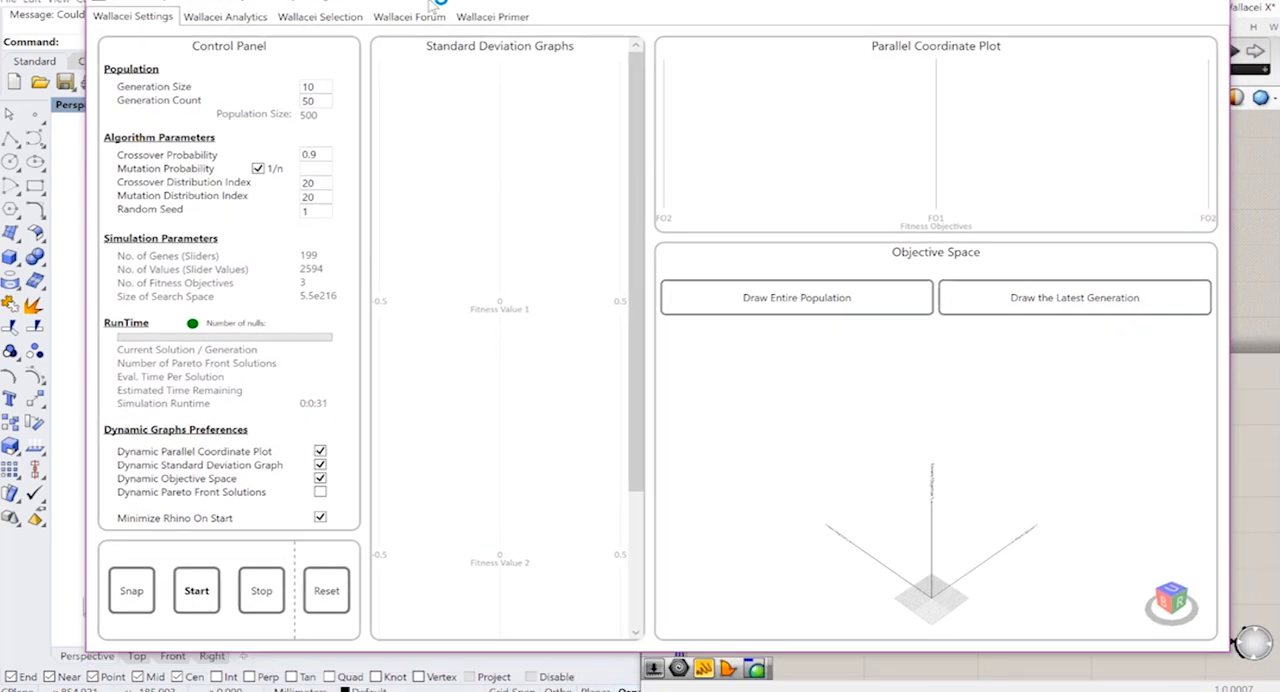
{"action": "triple_click", "coordinate": [314, 86]}
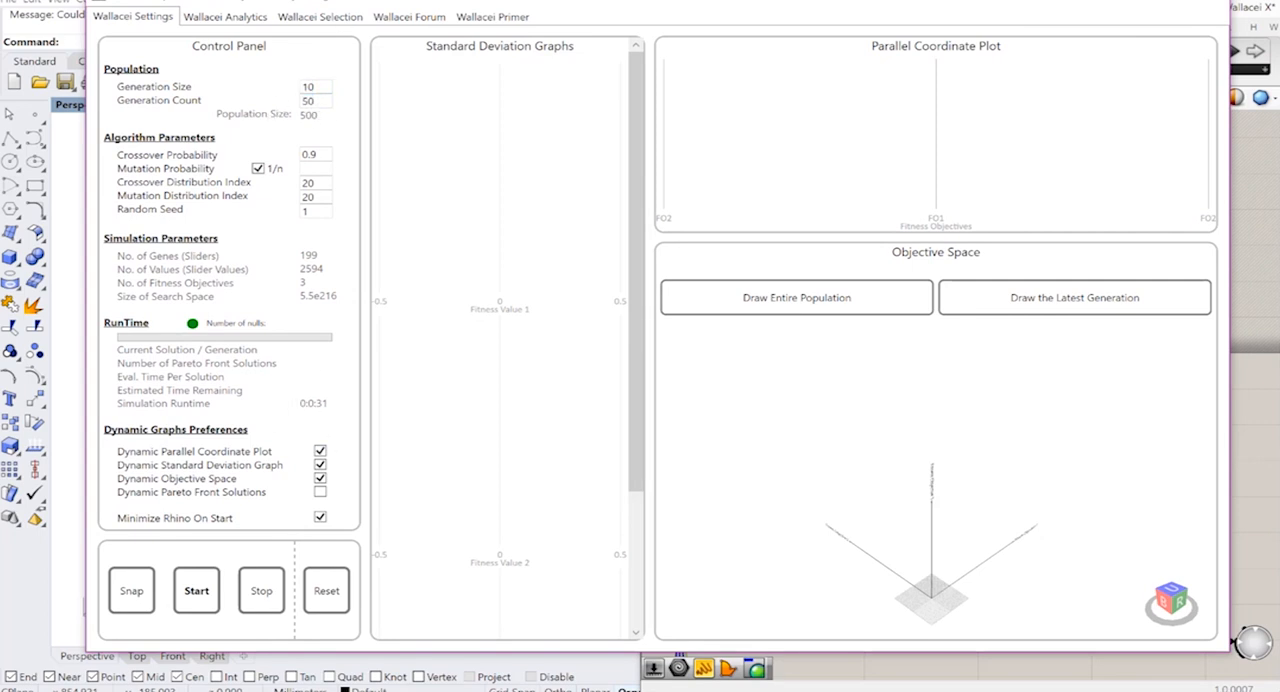
{"action": "left_click", "coordinate": [319, 17]}
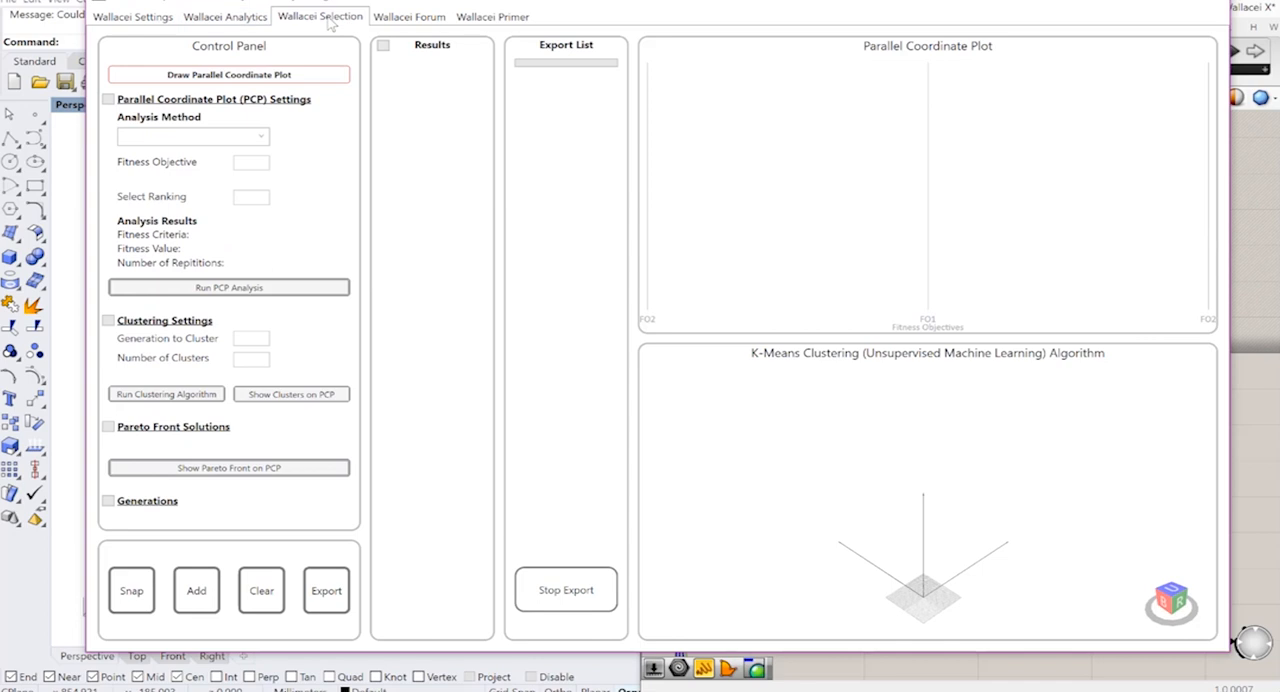
{"action": "left_click", "coordinate": [228, 74]}
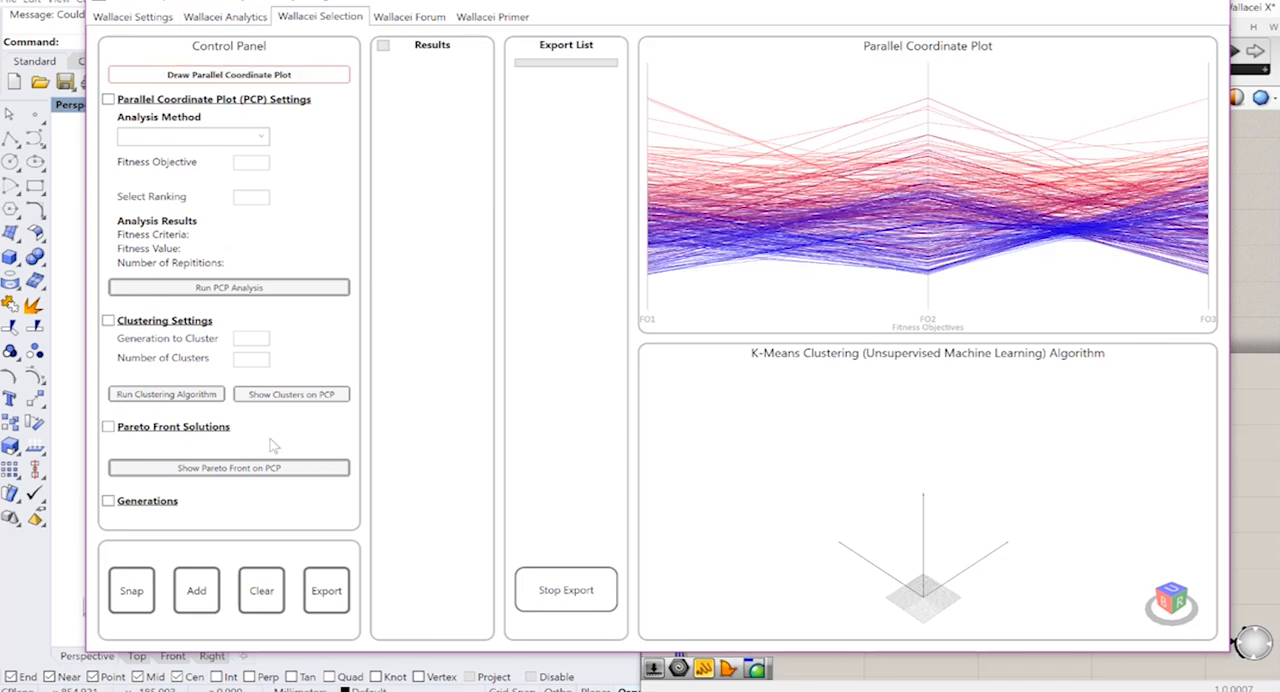
Step: Add Generations 28 and 38 to the export list and start the export
{"action": "left_click", "coordinate": [108, 500]}
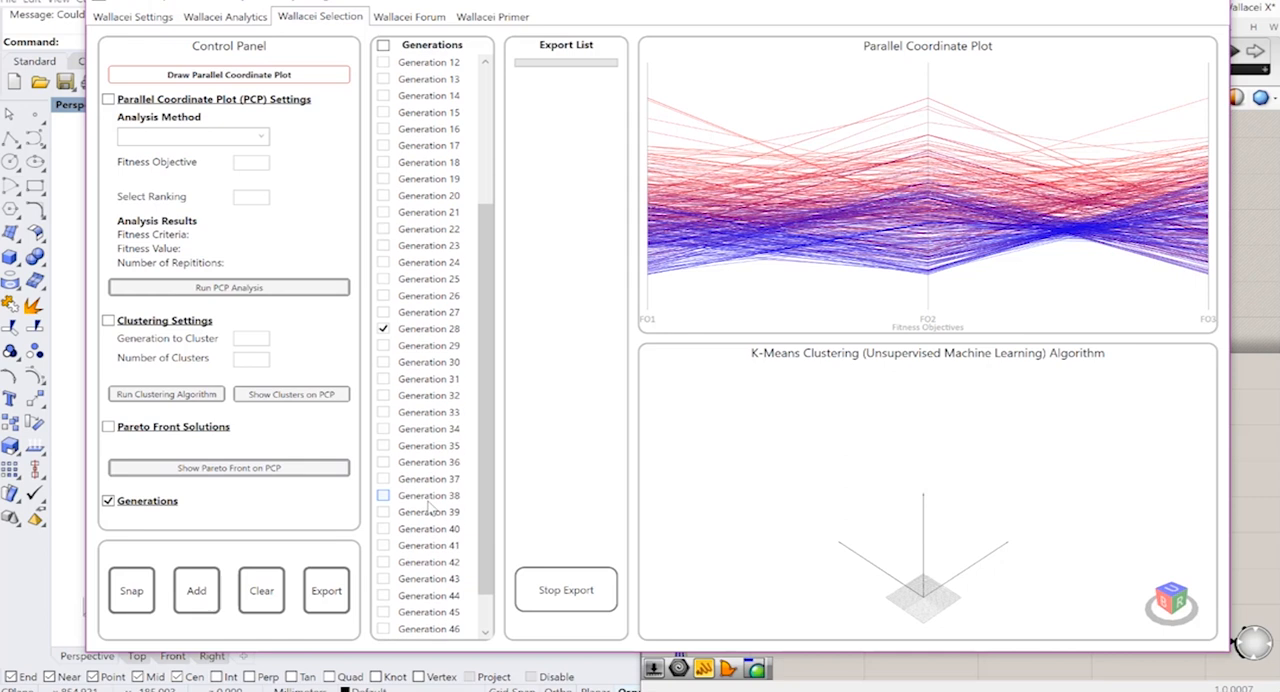
{"action": "left_click", "coordinate": [383, 495]}
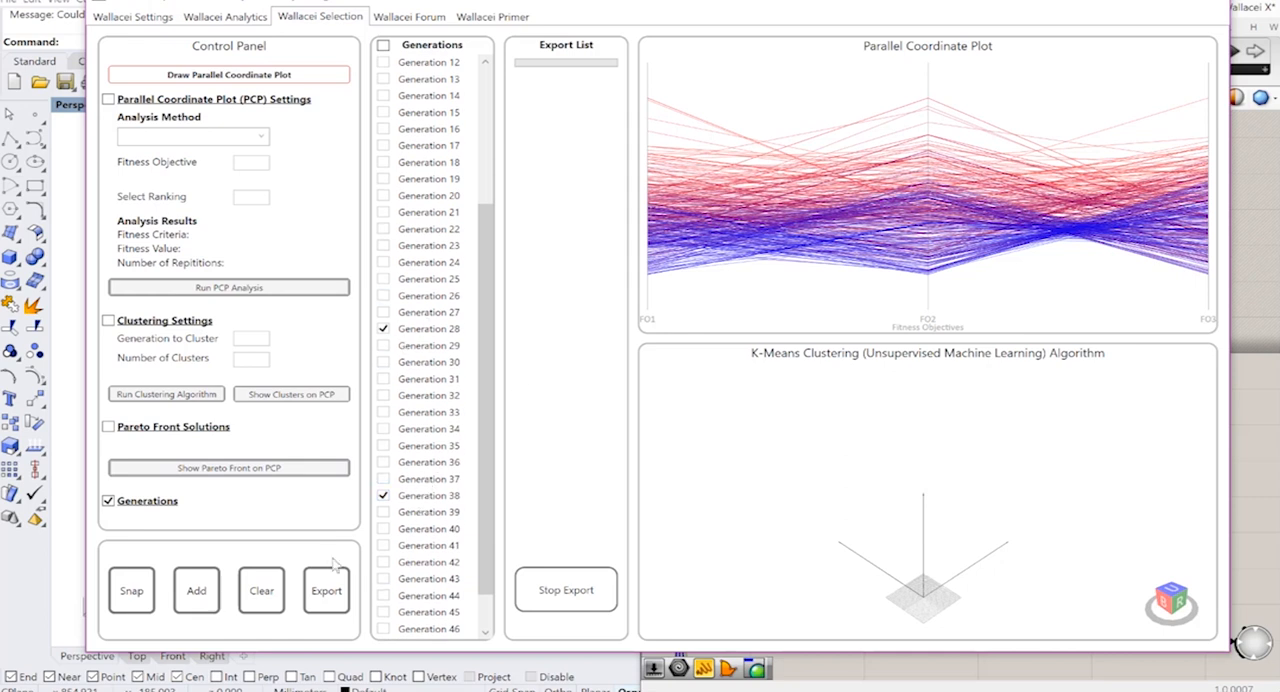
{"action": "left_click", "coordinate": [325, 590]}
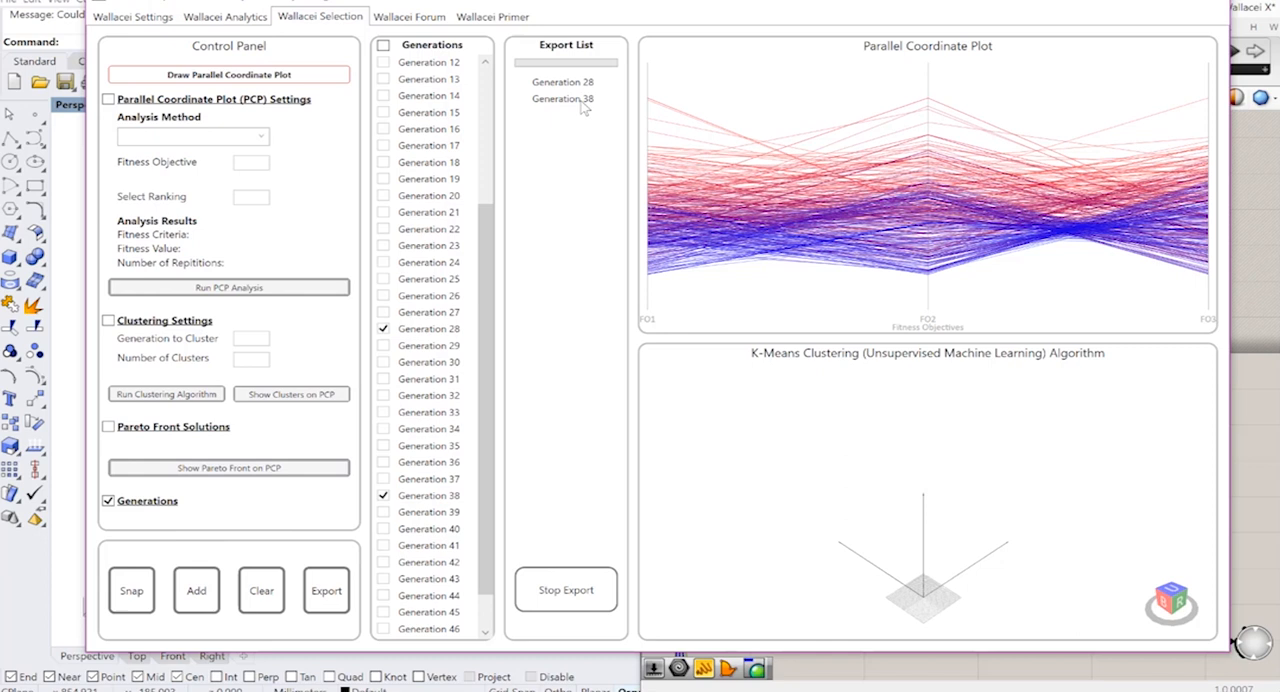
{"action": "left_click", "coordinate": [326, 590]}
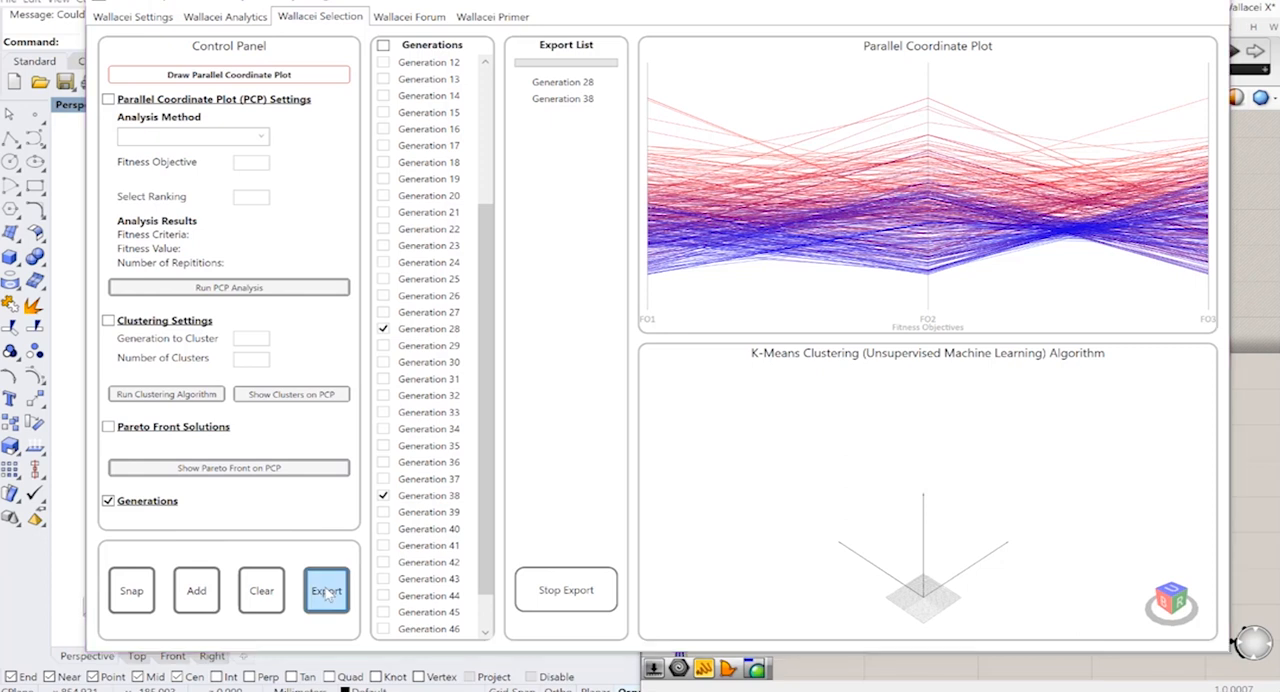
Step: Export the 20 phenotypes from generations 28 and 38, then return to Rhino
{"action": "left_click", "coordinate": [326, 590]}
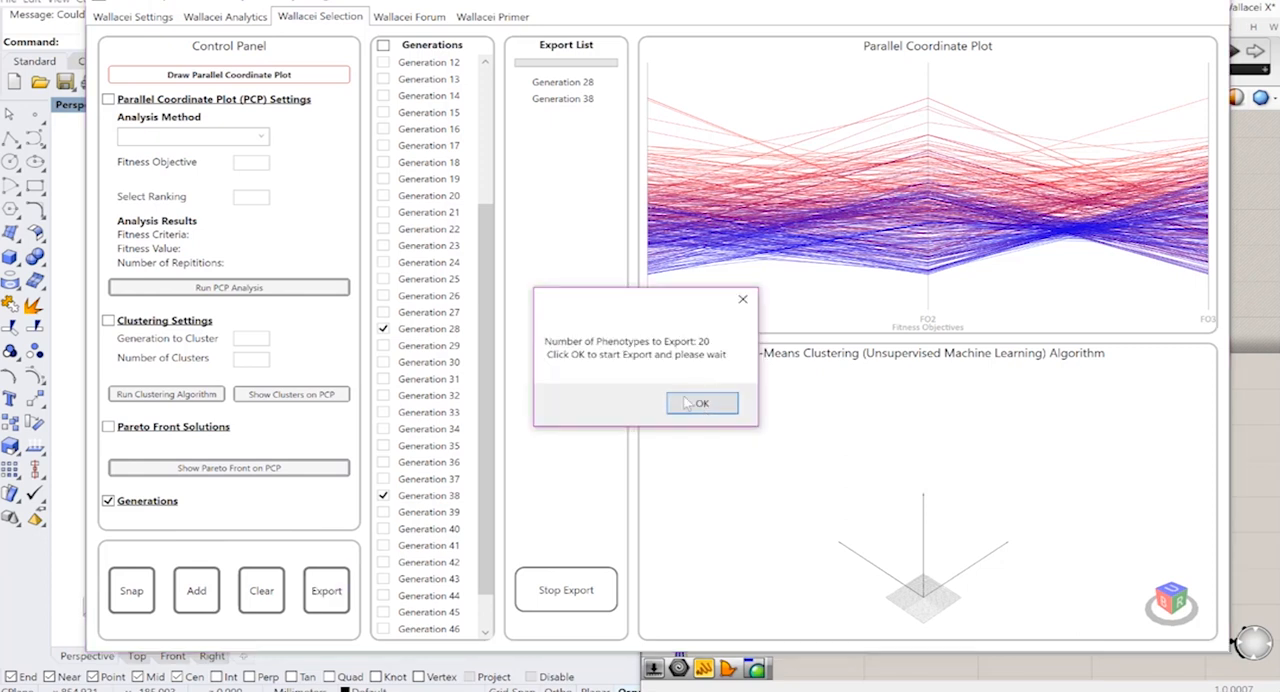
{"action": "left_click", "coordinate": [701, 403]}
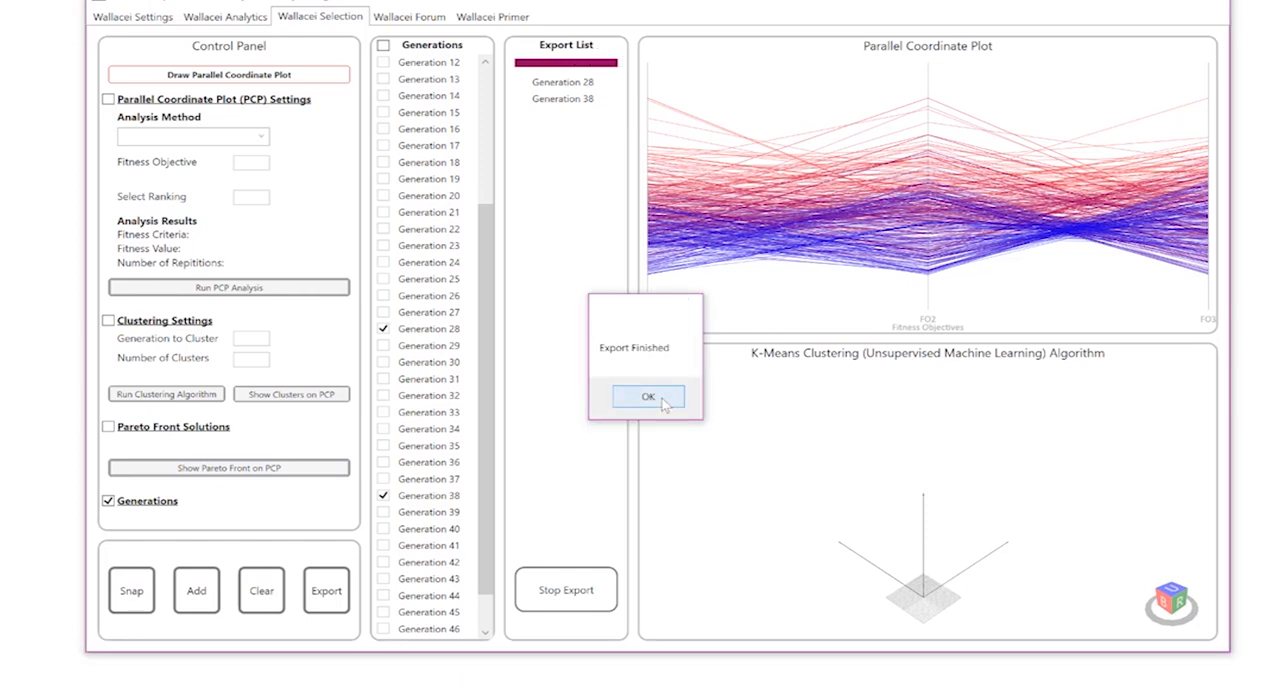
{"action": "left_click", "coordinate": [647, 397]}
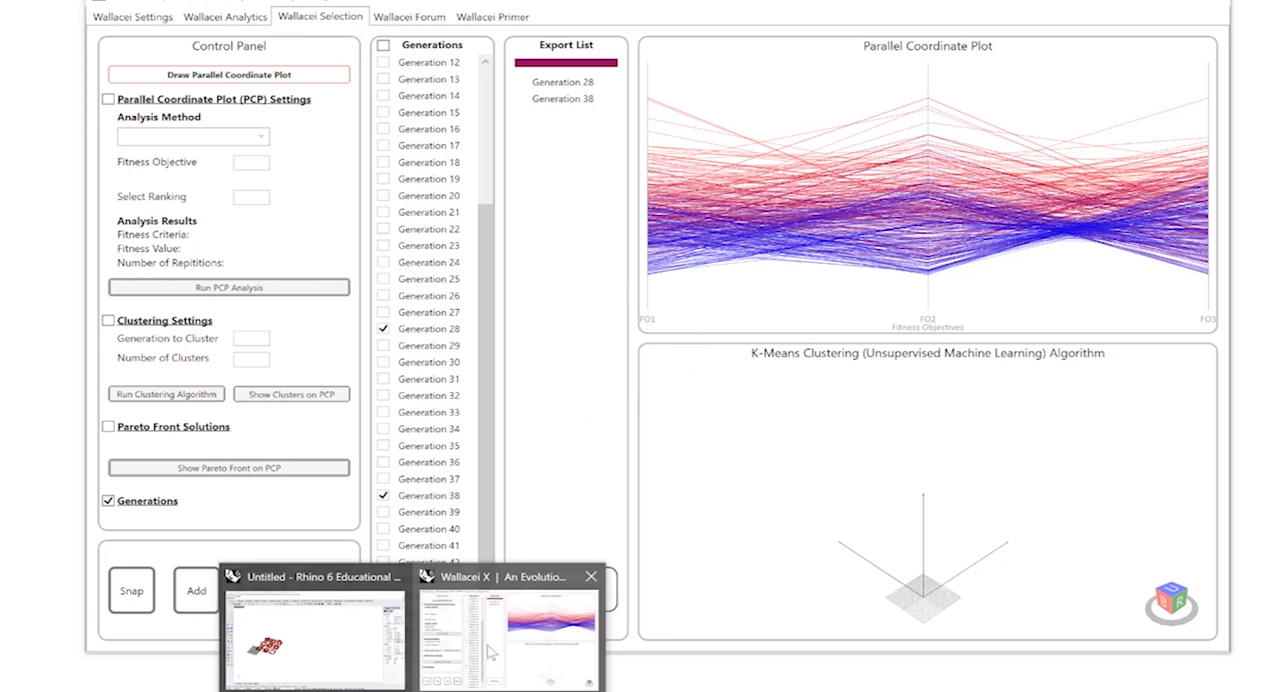
{"action": "left_click", "coordinate": [313, 635]}
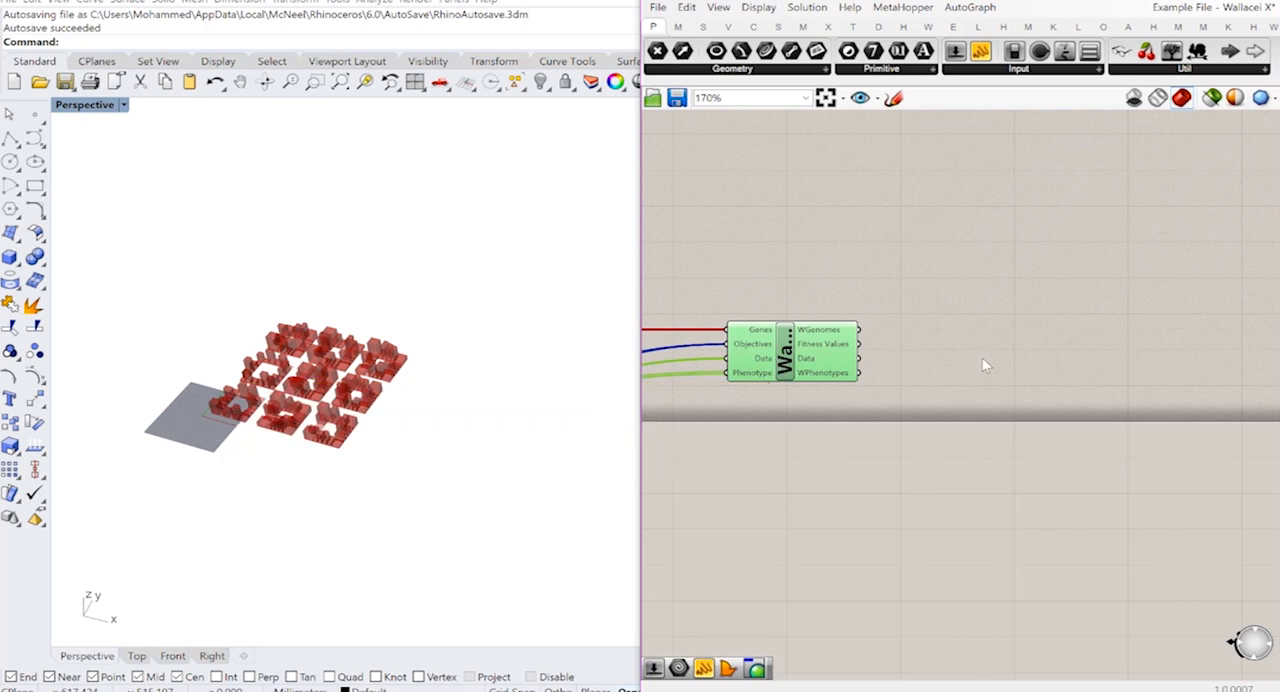
{"action": "mouse_move", "coordinate": [985, 366]}
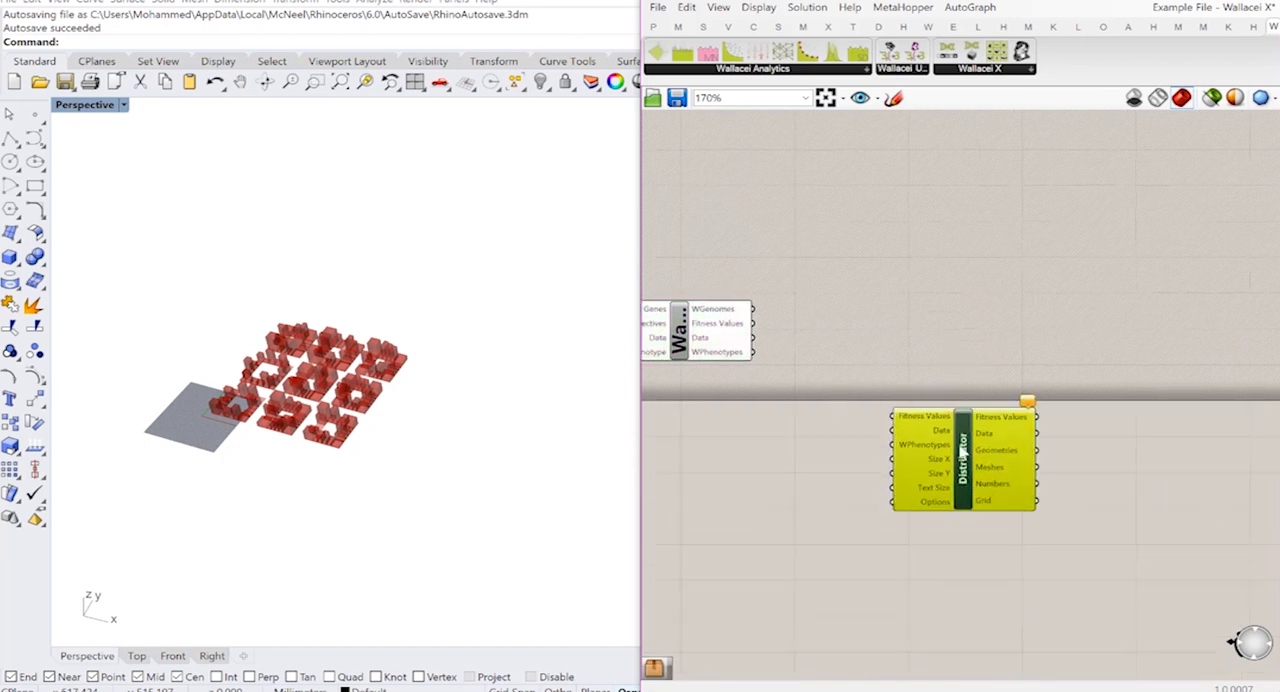
Step: Position the Wallacei Distributor component just below the solver on the canvas
{"action": "left_click_drag", "start_coordinate": [960, 458], "coordinate": [960, 473]}
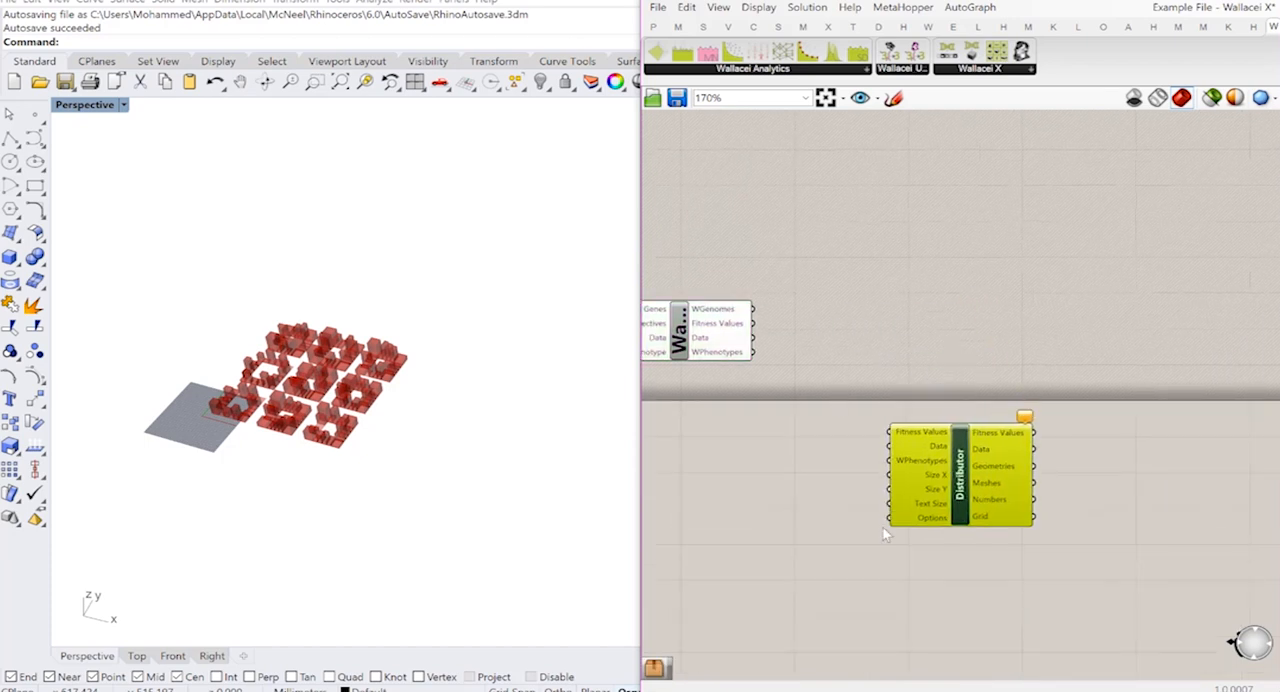
{"action": "mouse_move", "coordinate": [940, 443]}
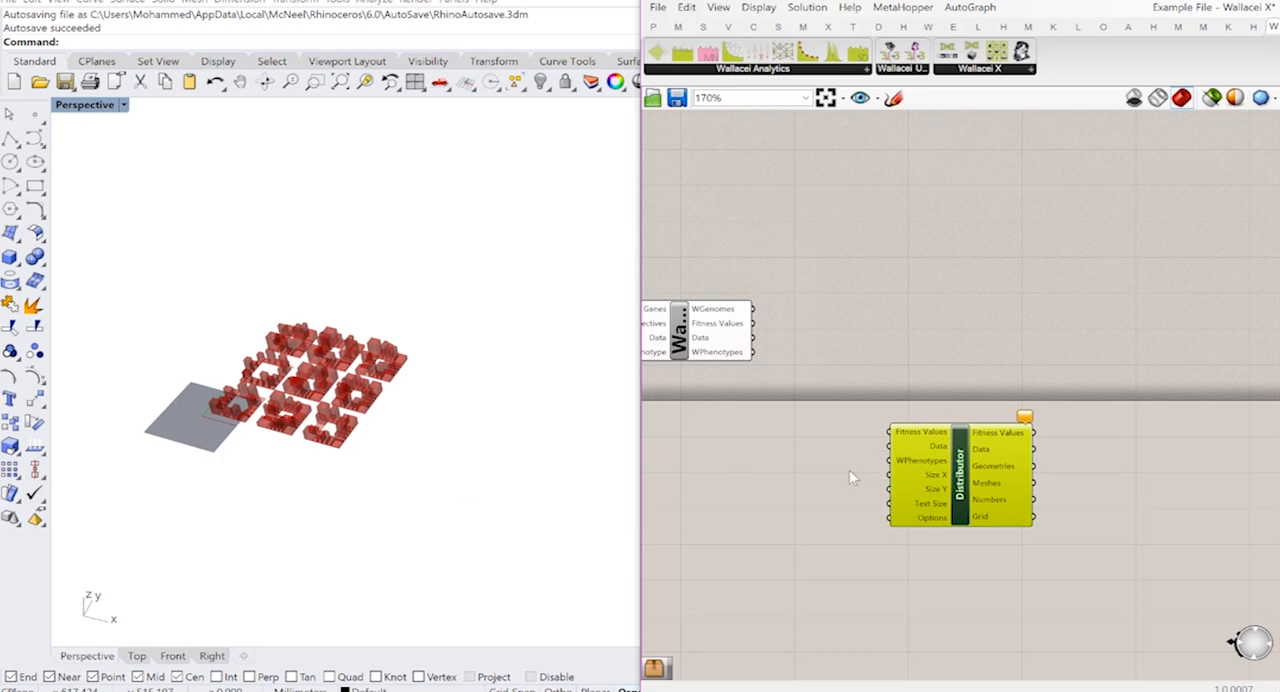
{"action": "mouse_move", "coordinate": [925, 458]}
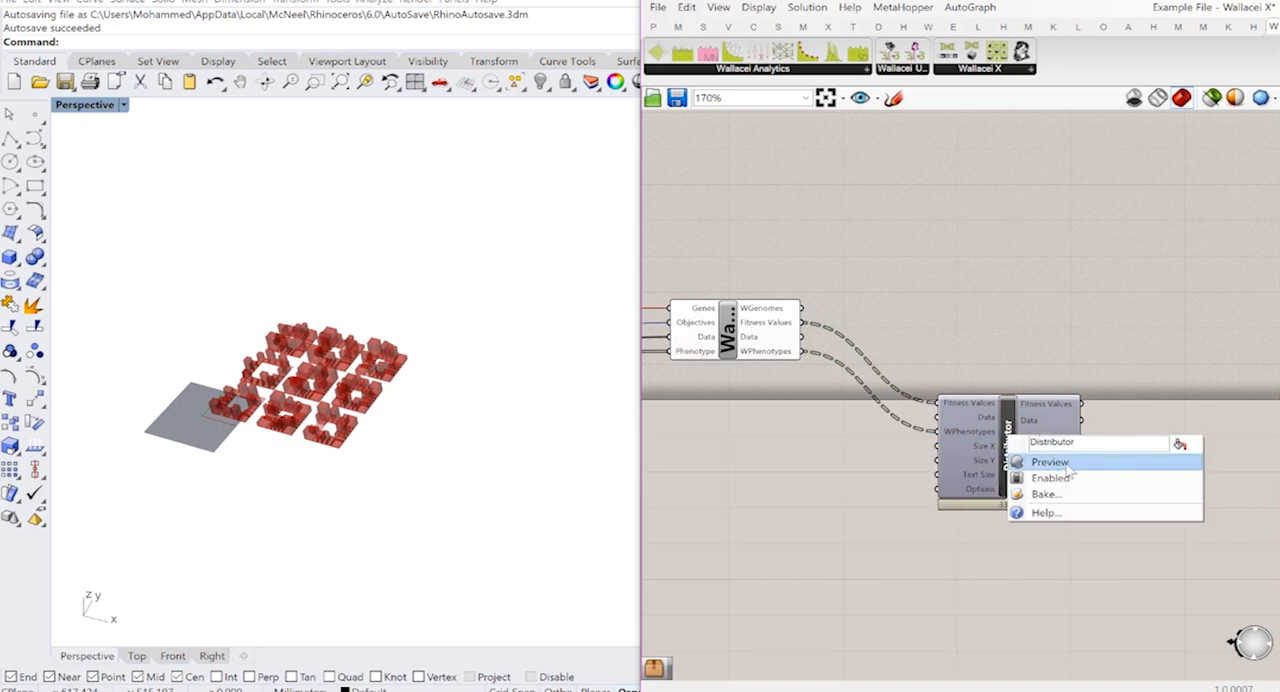
Step: Enable the Distributor's preview to show the 20 phenotypes on a labelled grid
{"action": "left_click", "coordinate": [1049, 461]}
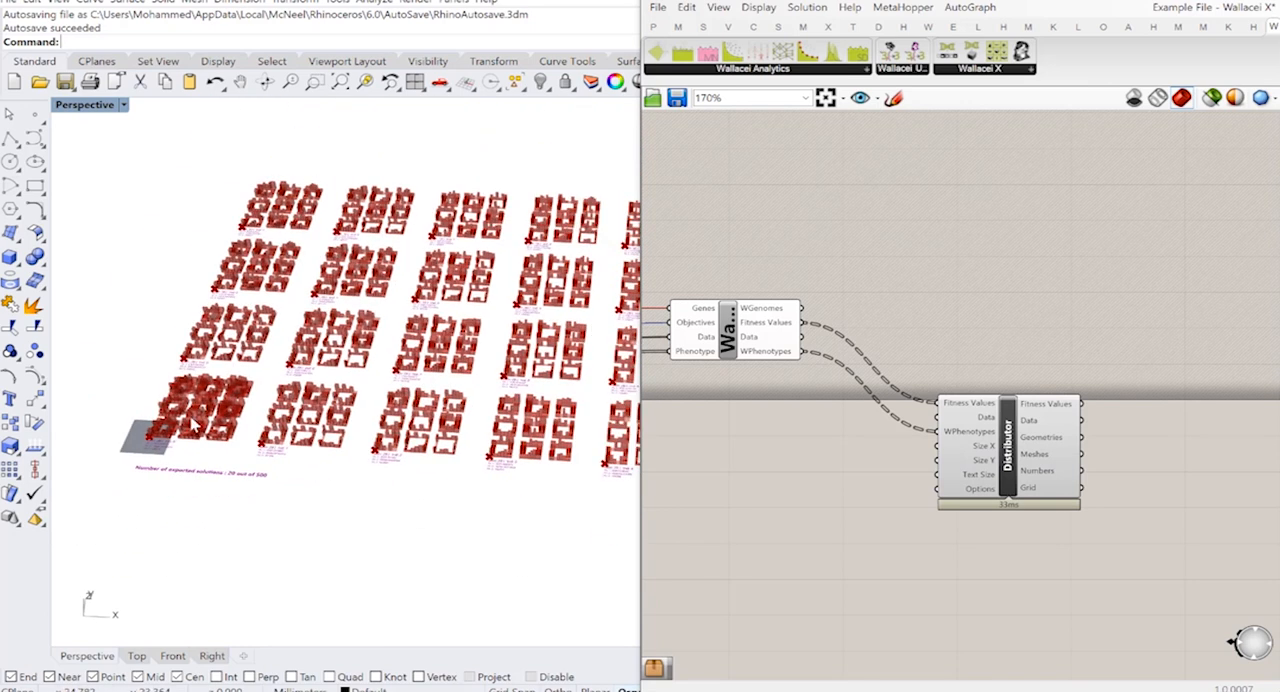
{"action": "scroll", "scroll_direction": "down", "scroll_amount": 3}
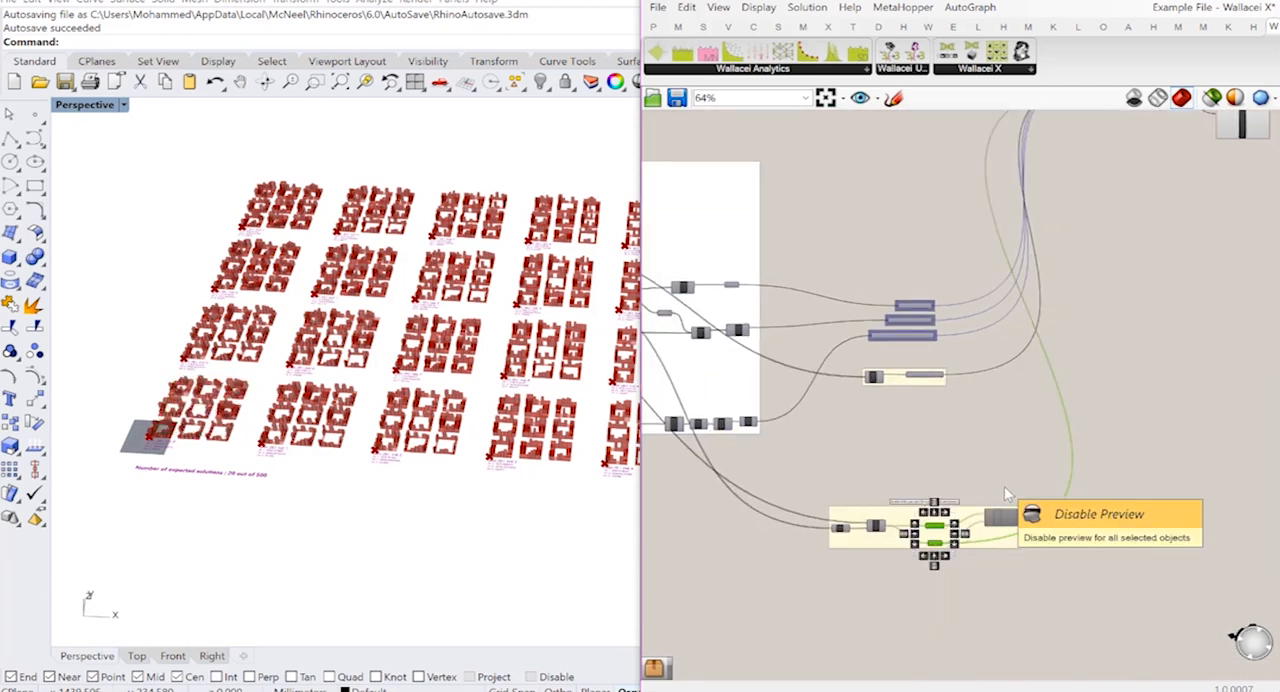
{"action": "scroll", "scroll_direction": "up", "scroll_amount": 3}
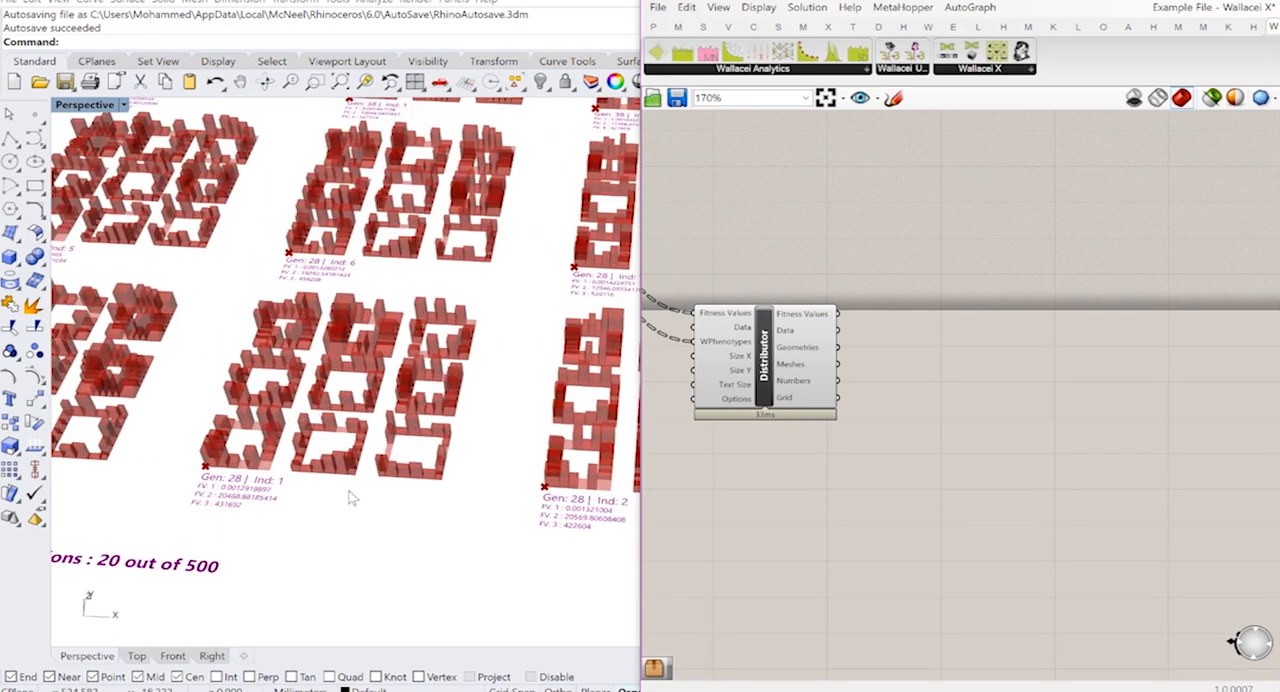
{"action": "mouse_move", "coordinate": [358, 498]}
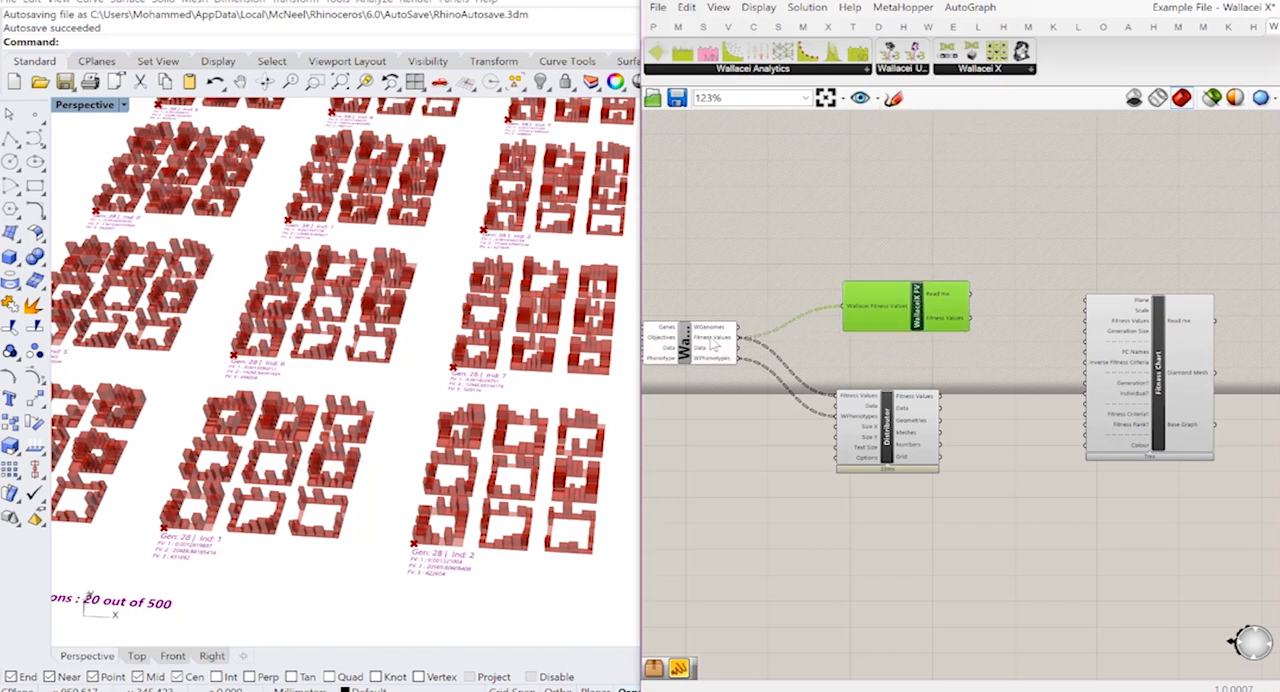
{"action": "mouse_move", "coordinate": [1155, 337]}
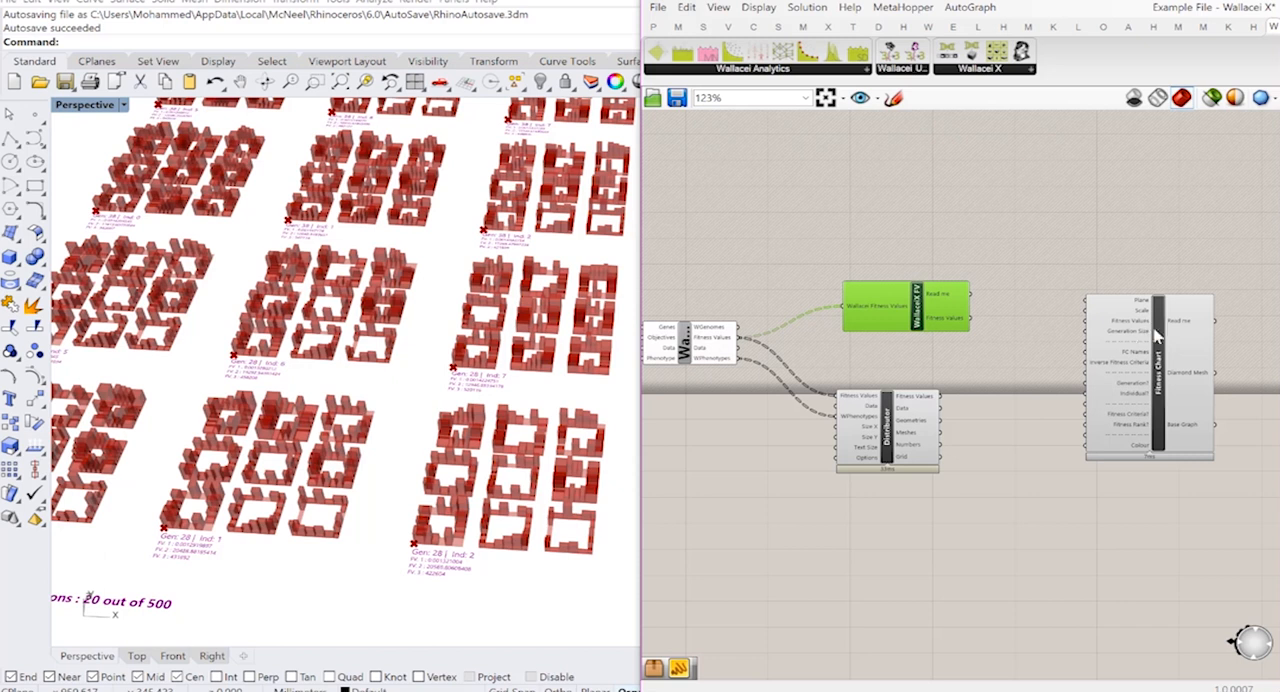
{"action": "mouse_move", "coordinate": [1063, 362]}
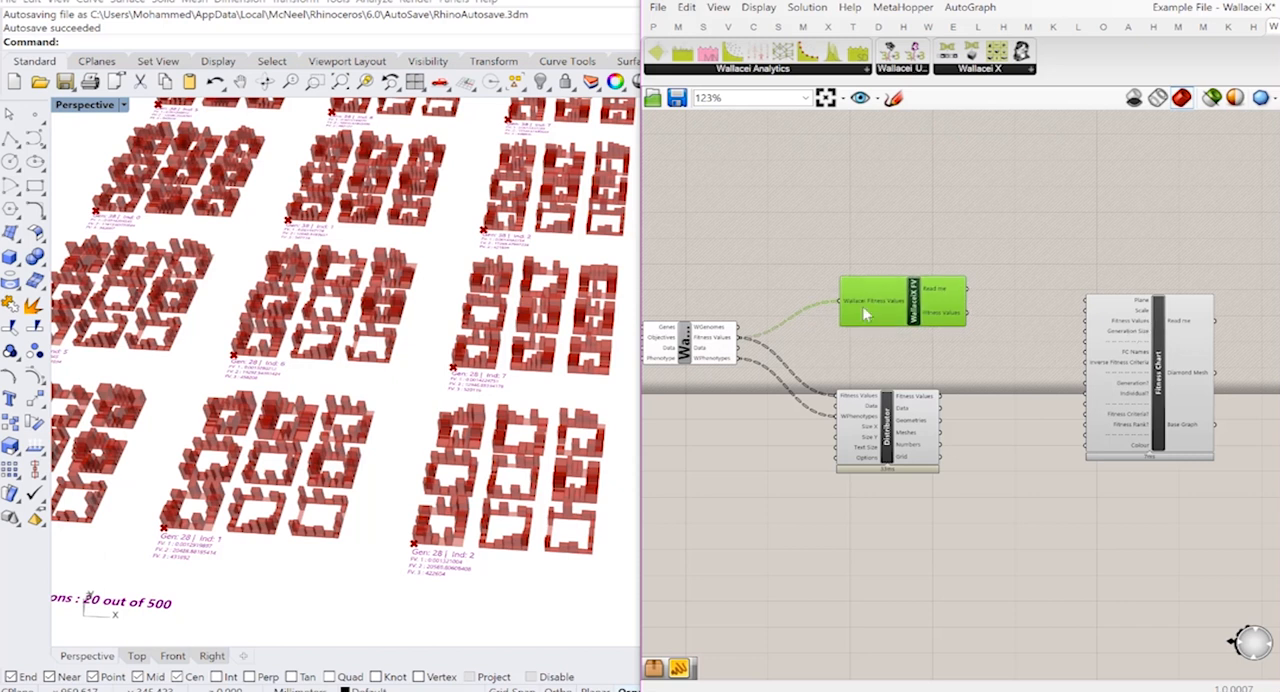
{"action": "mouse_move", "coordinate": [967, 372]}
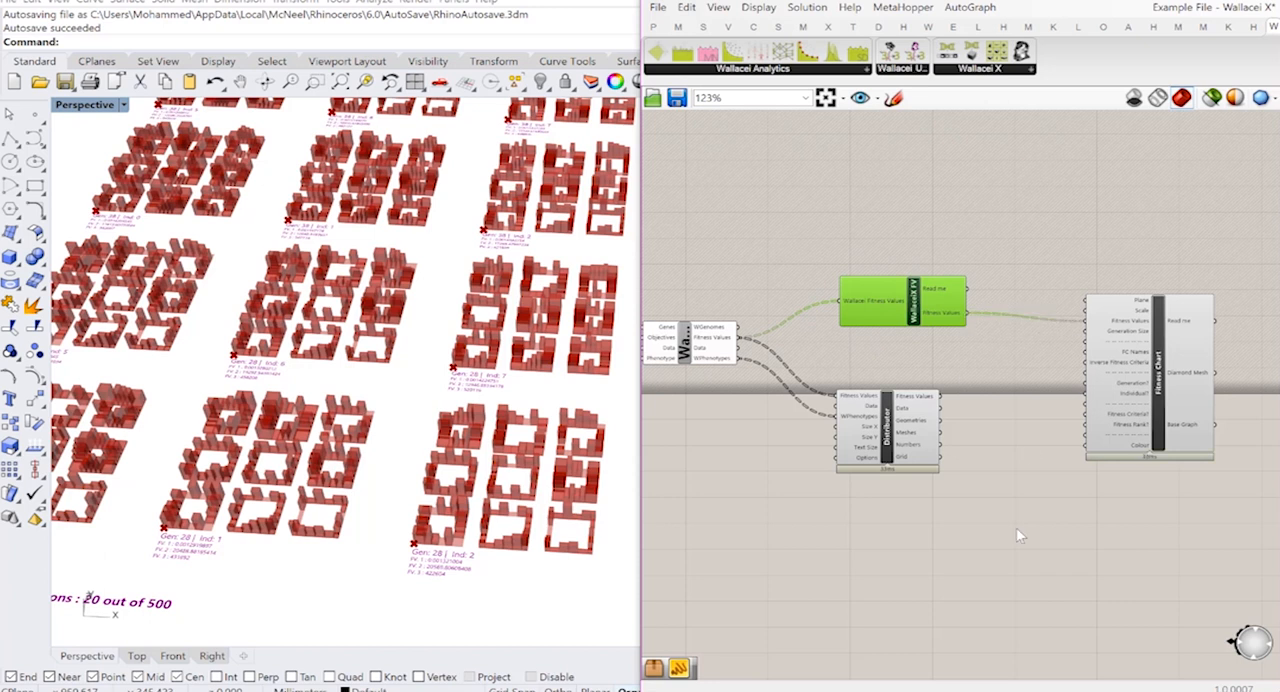
{"action": "mouse_move", "coordinate": [1128, 333]}
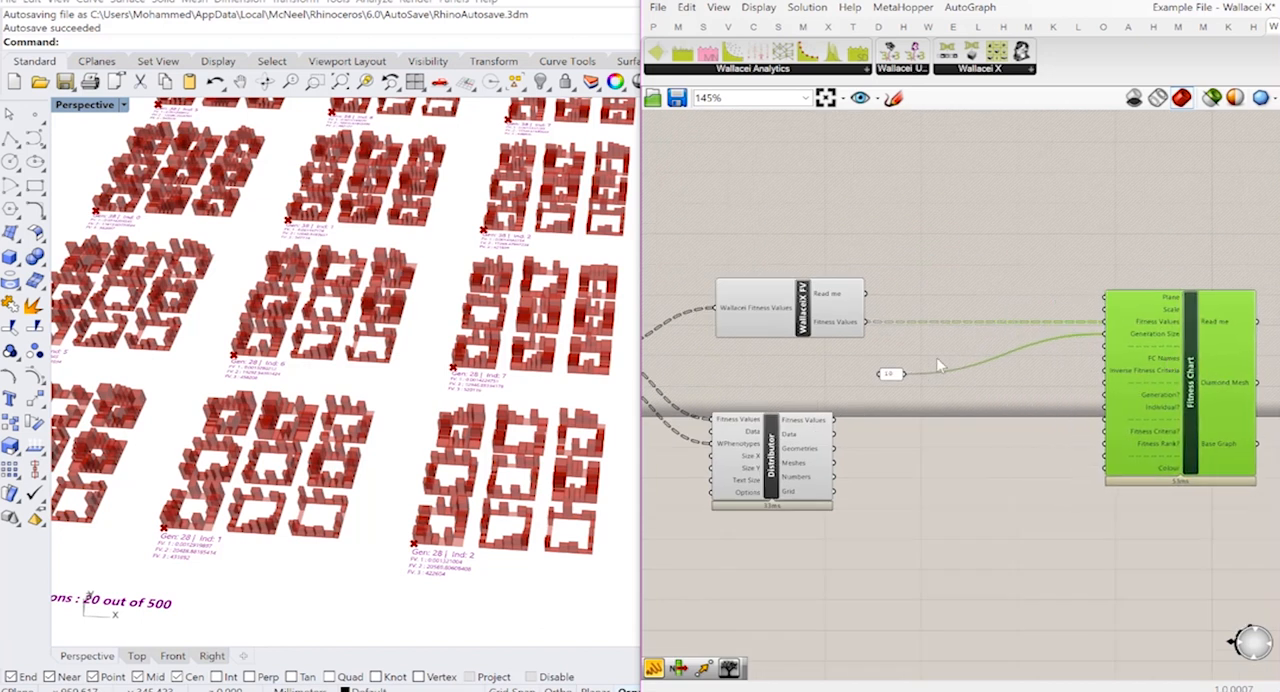
Step: Connect a panel holding 10 to the Fitness Chart's Generation Size input
{"action": "left_click_drag", "start_coordinate": [887, 373], "coordinate": [1055, 335]}
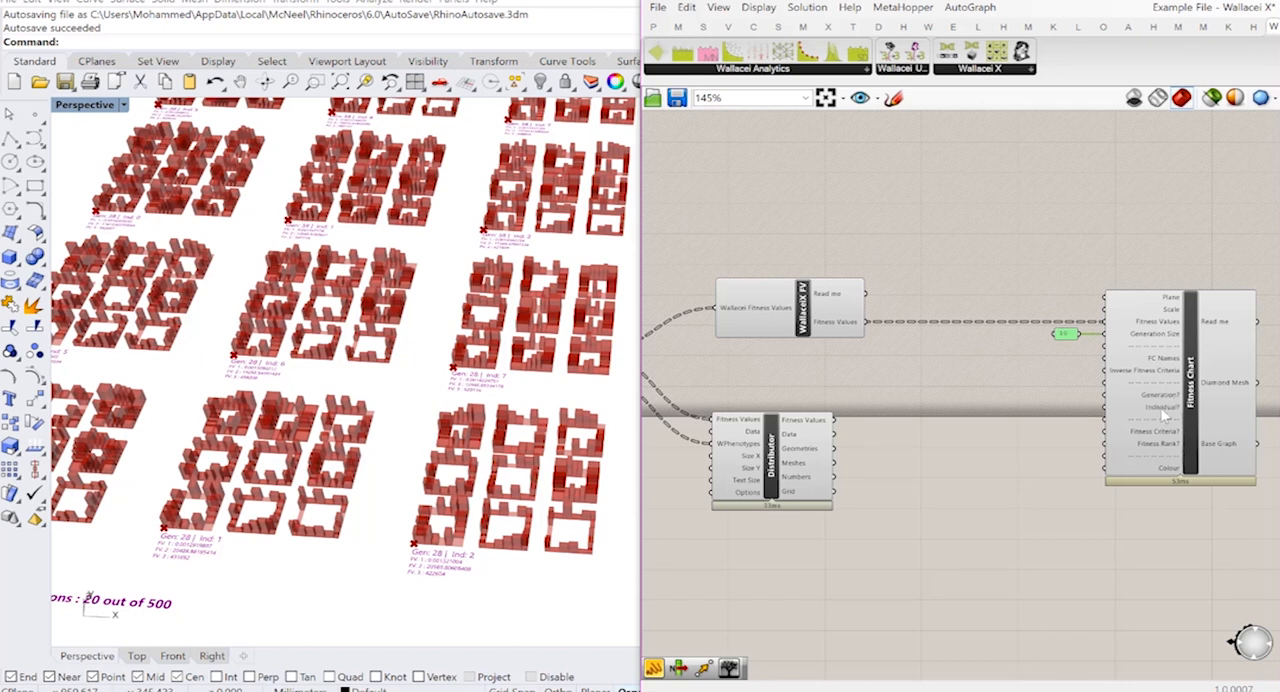
{"action": "mouse_move", "coordinate": [913, 440]}
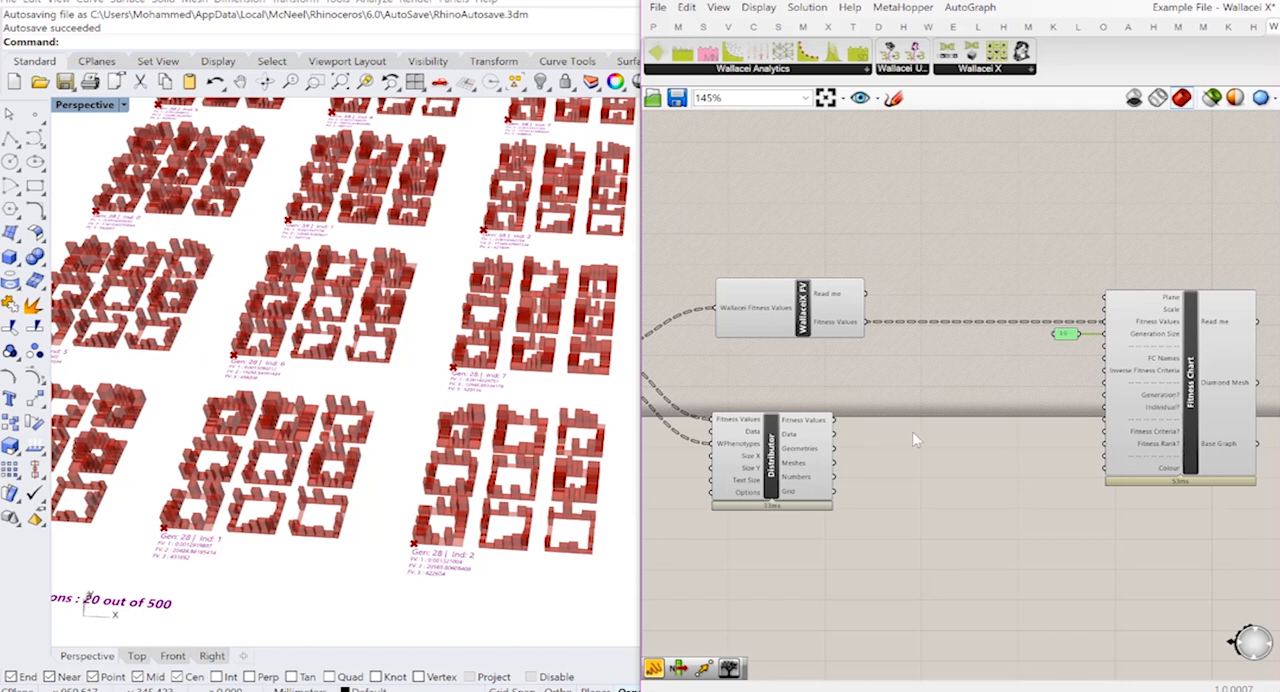
{"action": "mouse_move", "coordinate": [722, 373]}
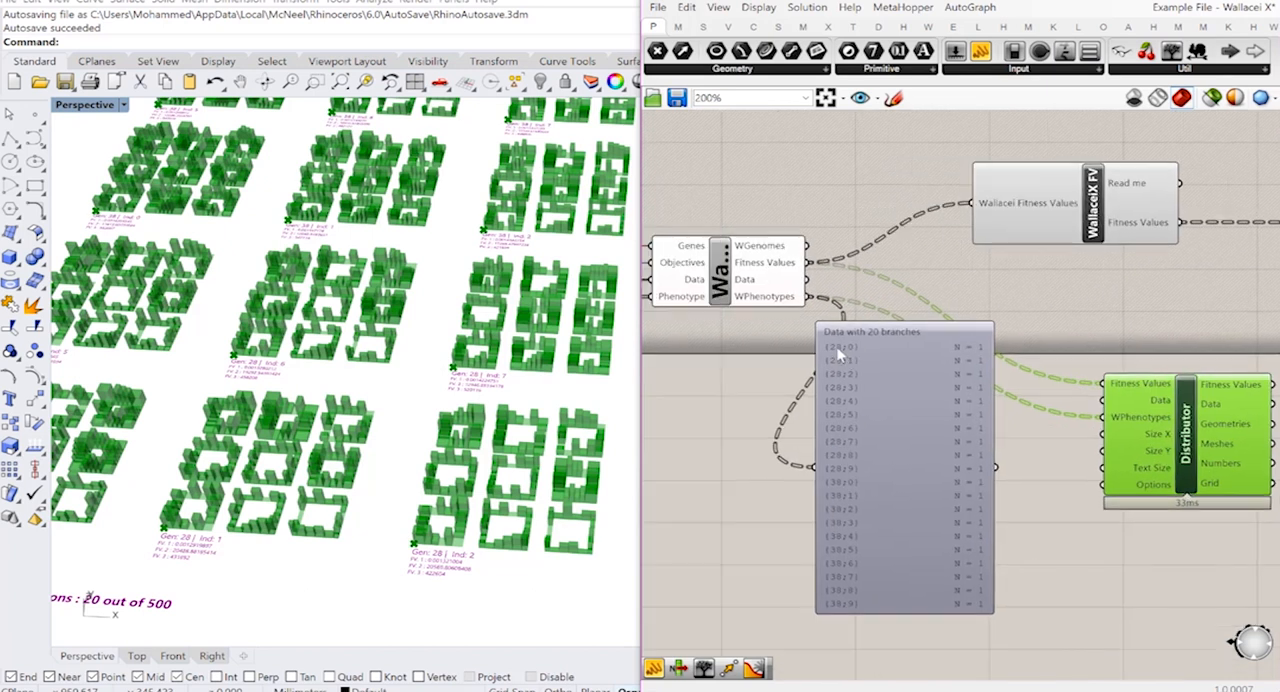
{"action": "mouse_move", "coordinate": [830, 352]}
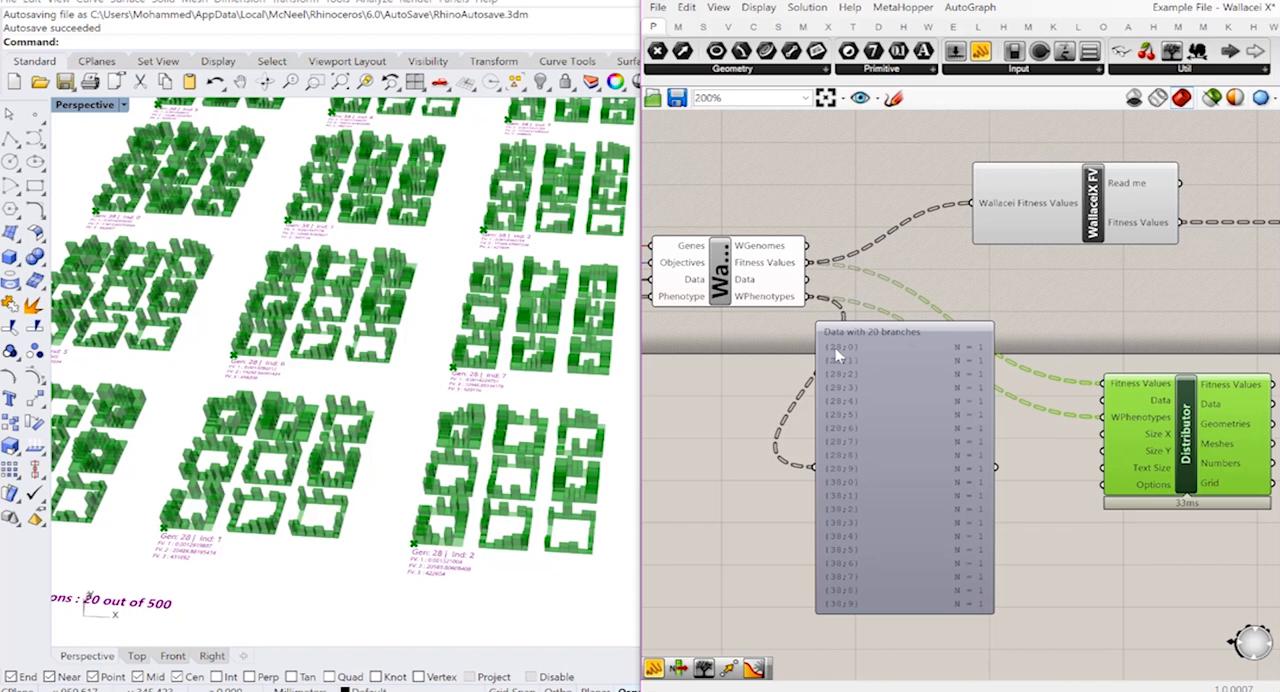
Step: Select the panel showing 20 single-item branches from generations 28 and 38
{"action": "left_click", "coordinate": [880, 480]}
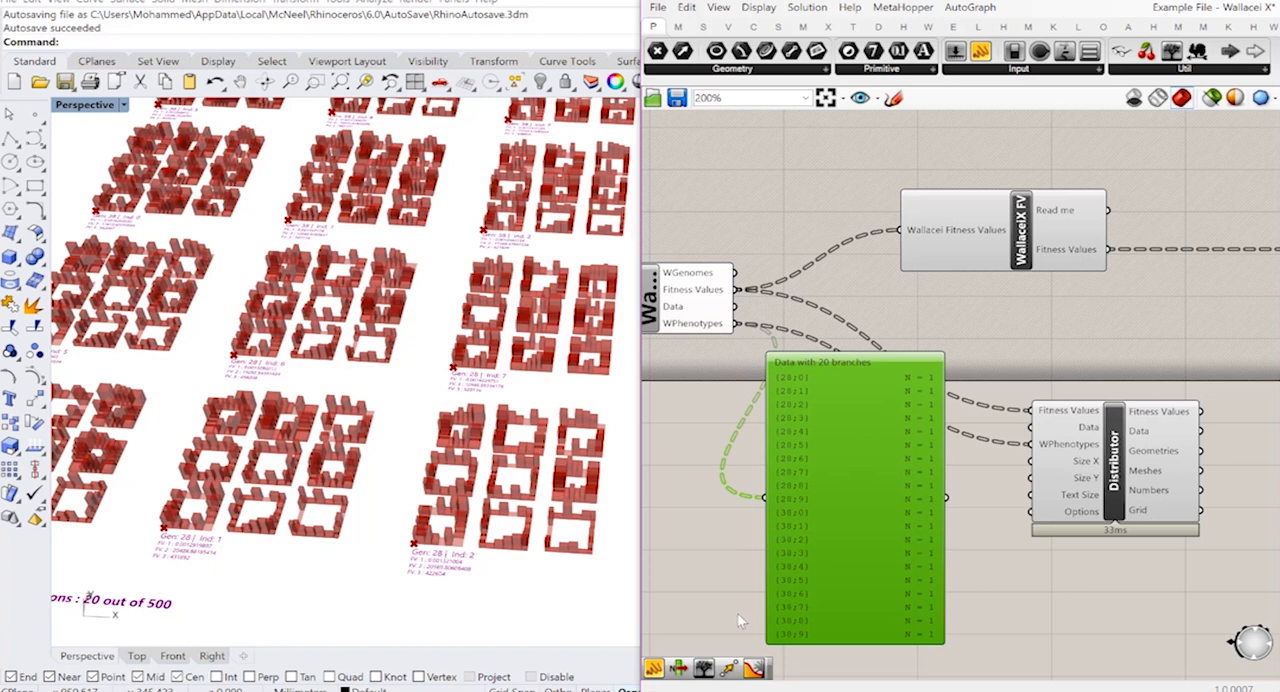
{"action": "mouse_move", "coordinate": [853, 496]}
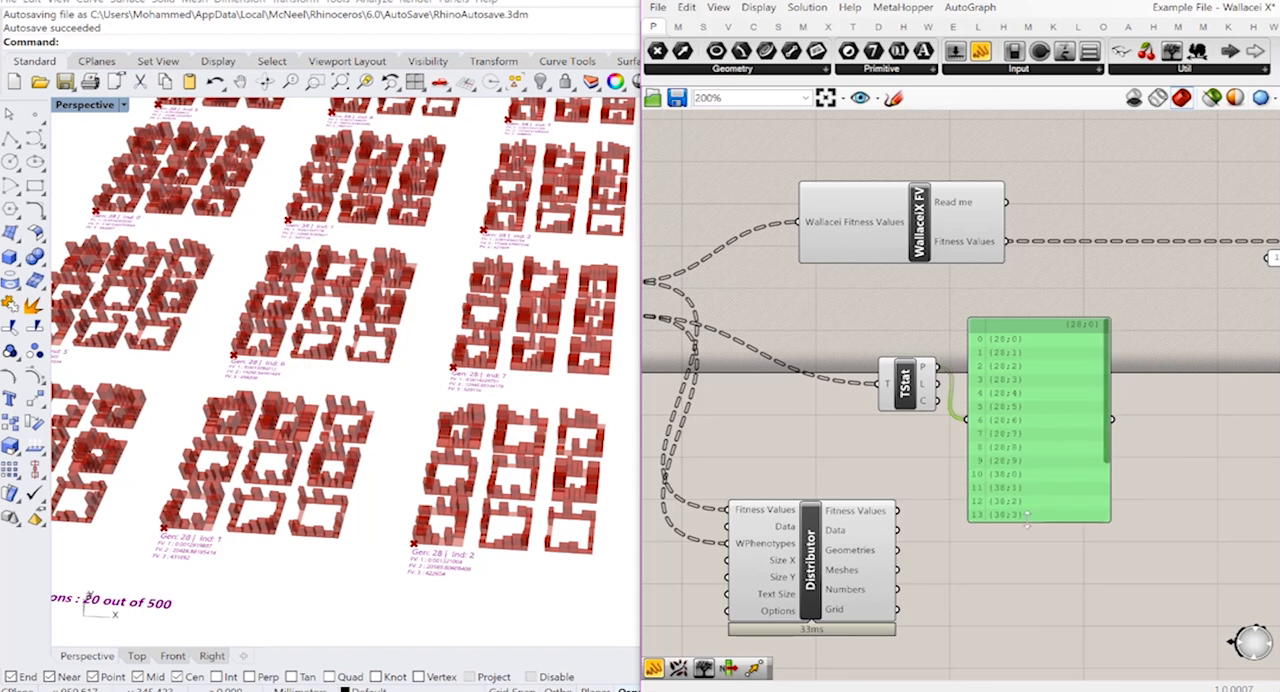
{"action": "mouse_move", "coordinate": [1028, 430]}
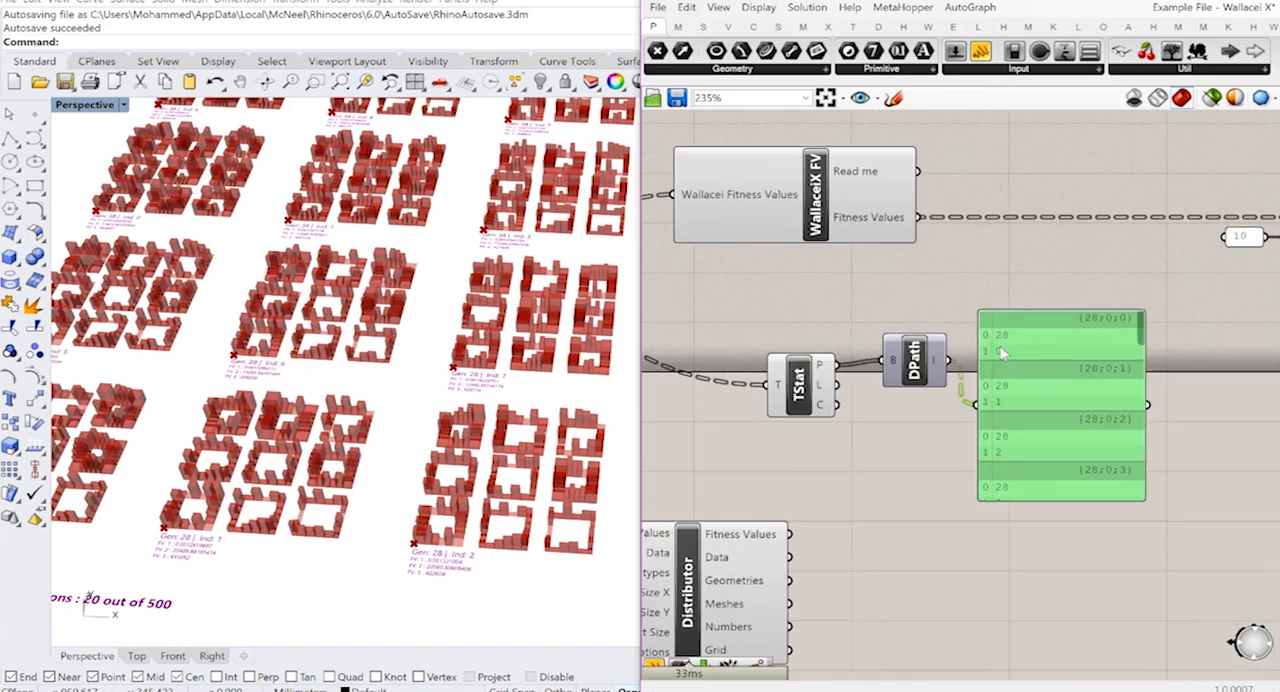
{"action": "mouse_move", "coordinate": [1003, 355]}
{"action": "type", "text": "list i"}
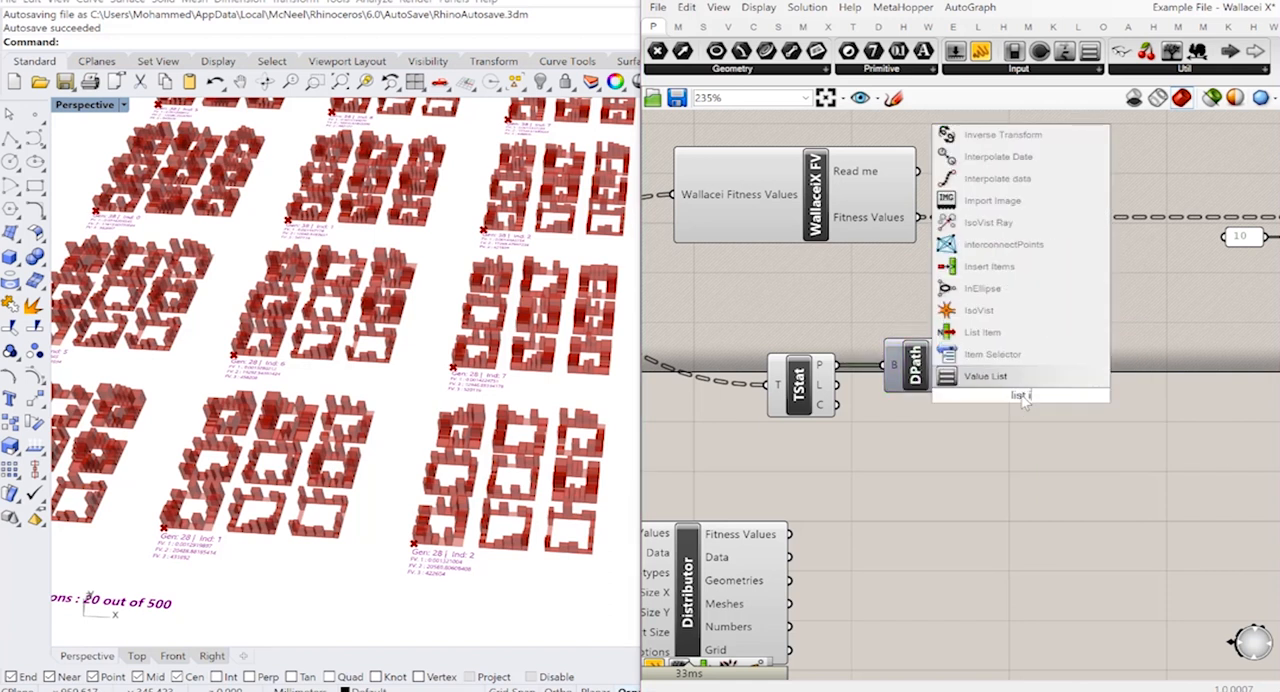
Step: Add List Item after Deconstruct Path, feeding generation and individual numbers to the chart
{"action": "left_click", "coordinate": [982, 332]}
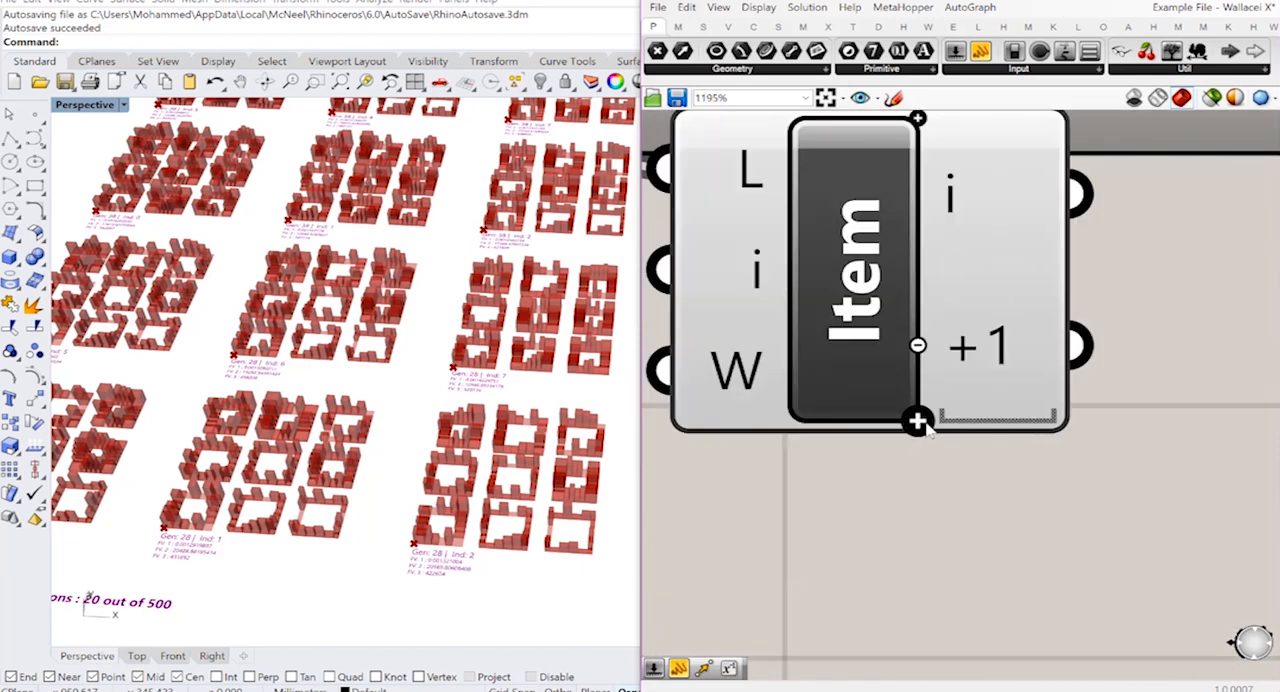
{"action": "scroll", "scroll_direction": "down", "scroll_amount": 3}
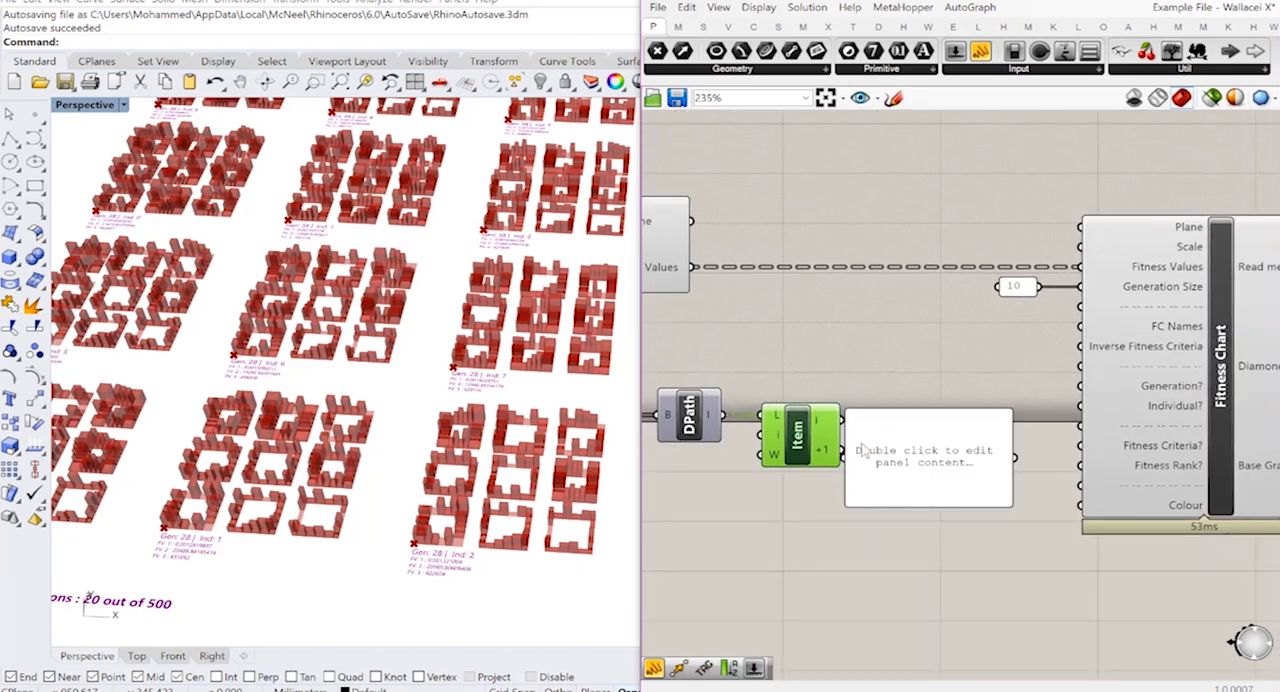
{"action": "double_click", "coordinate": [927, 457]}
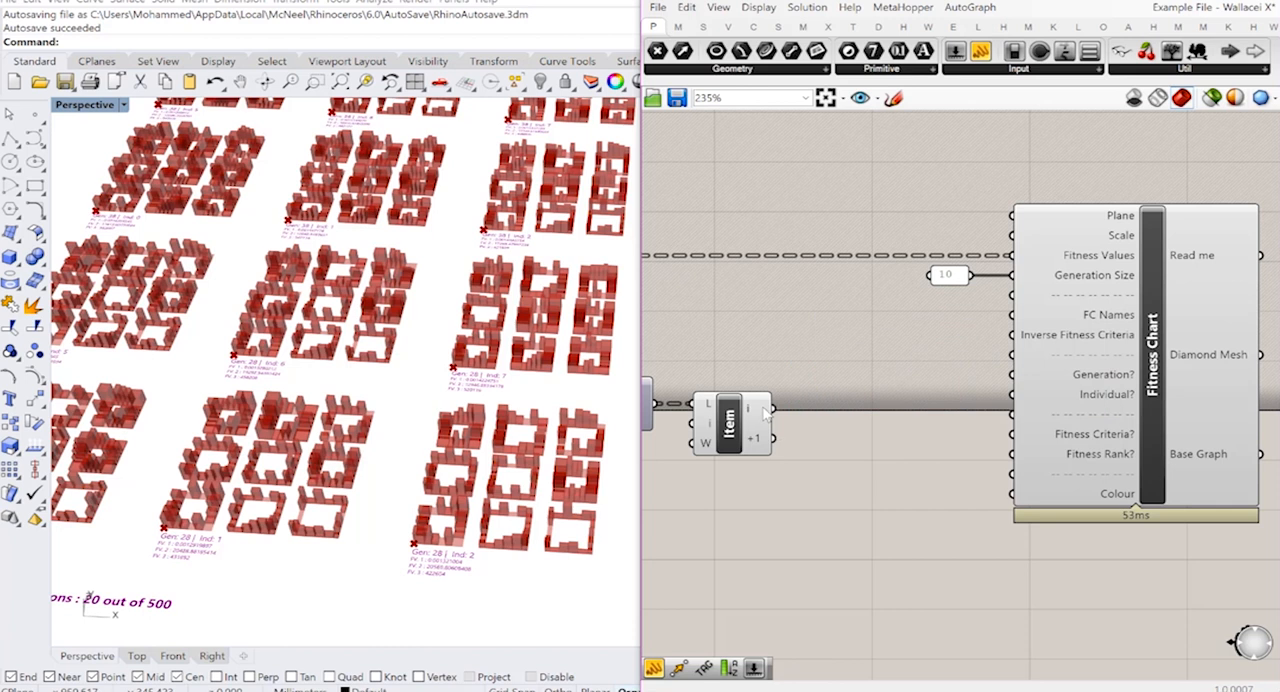
{"action": "left_click_drag", "start_coordinate": [770, 440], "coordinate": [1030, 394]}
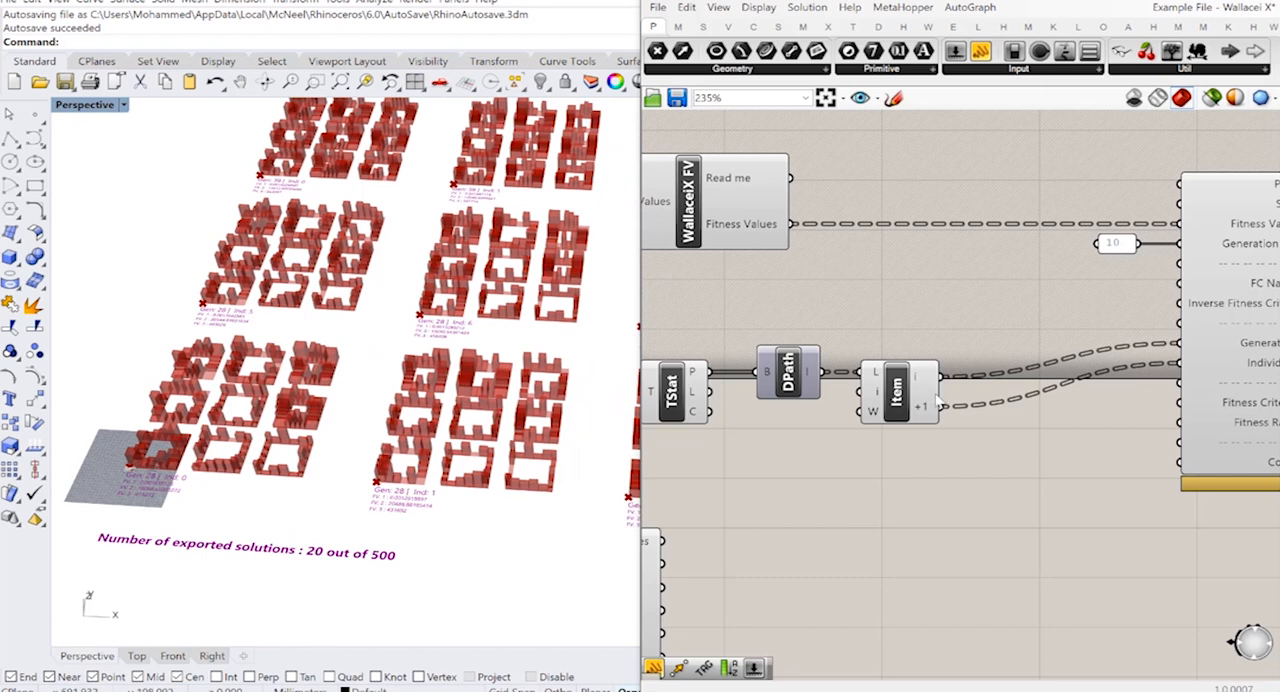
Step: Wire the Distributor's Grid output into the Fitness Chart's Plane input
{"action": "scroll", "scroll_direction": "down", "scroll_amount": 3}
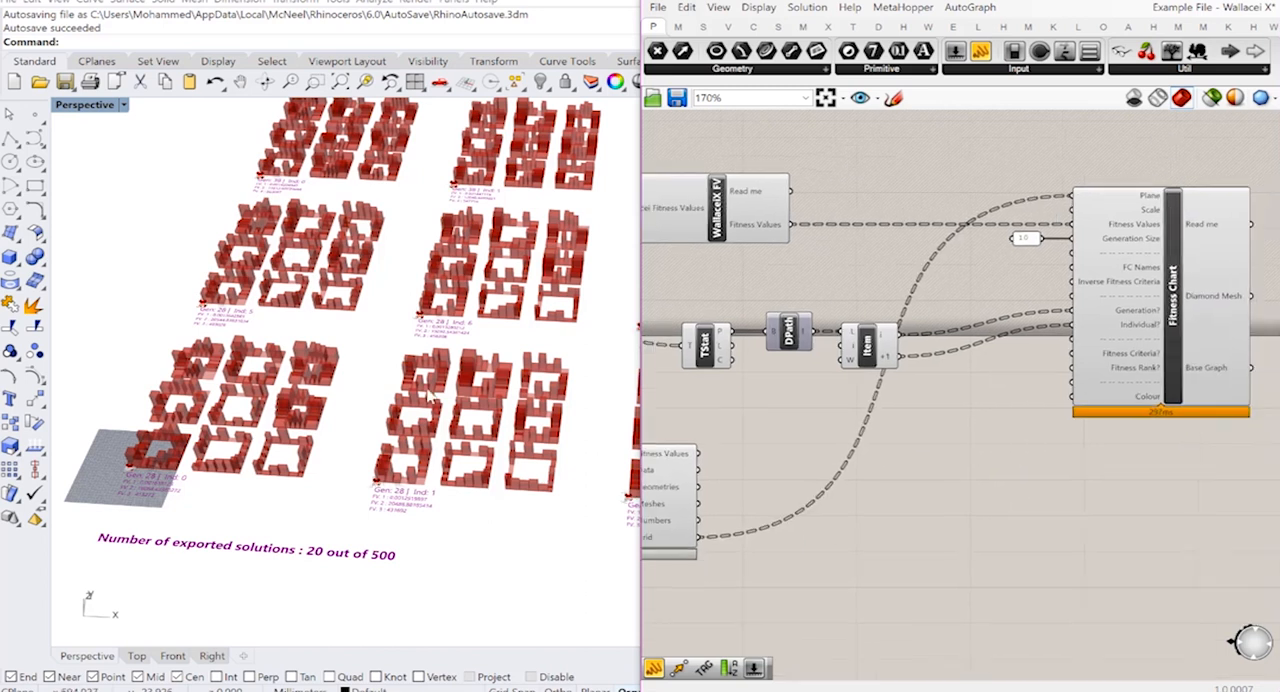
{"action": "scroll", "scroll_direction": "up", "scroll_amount": 3}
{"action": "type", "text": "mo"}
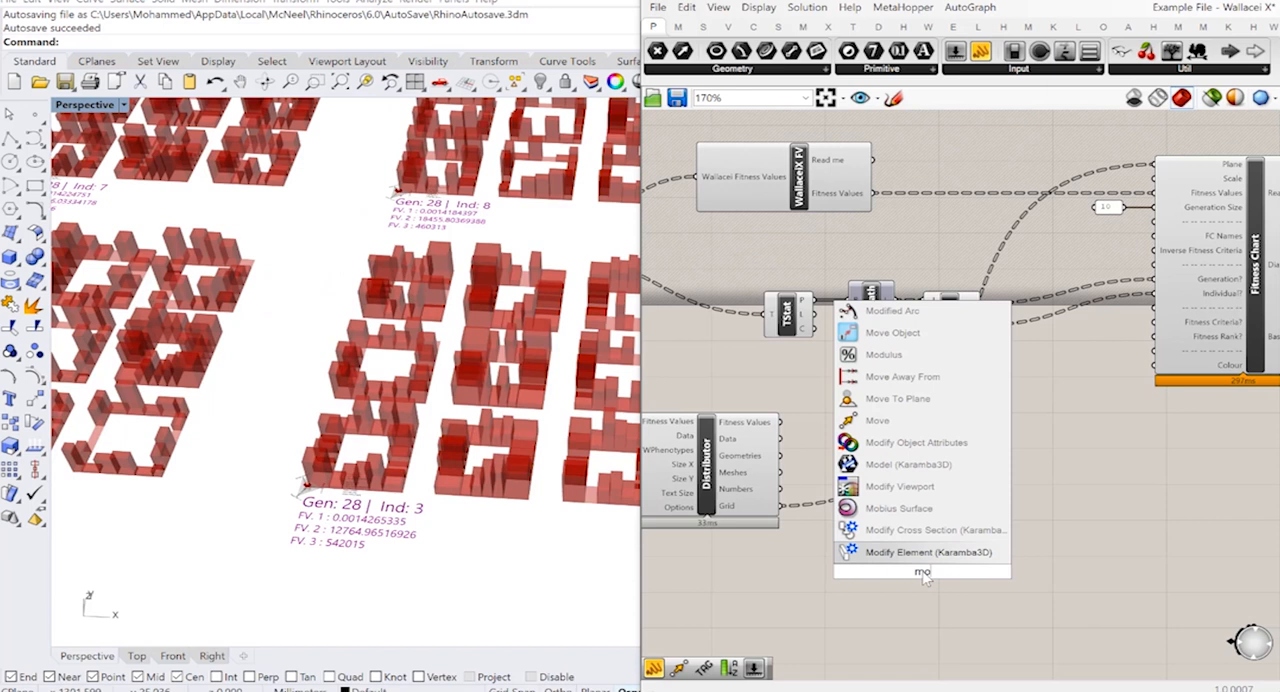
Step: Move the Distributor grid with a Vector XYZ driven by sliders 150 and -50
{"action": "left_click", "coordinate": [876, 420]}
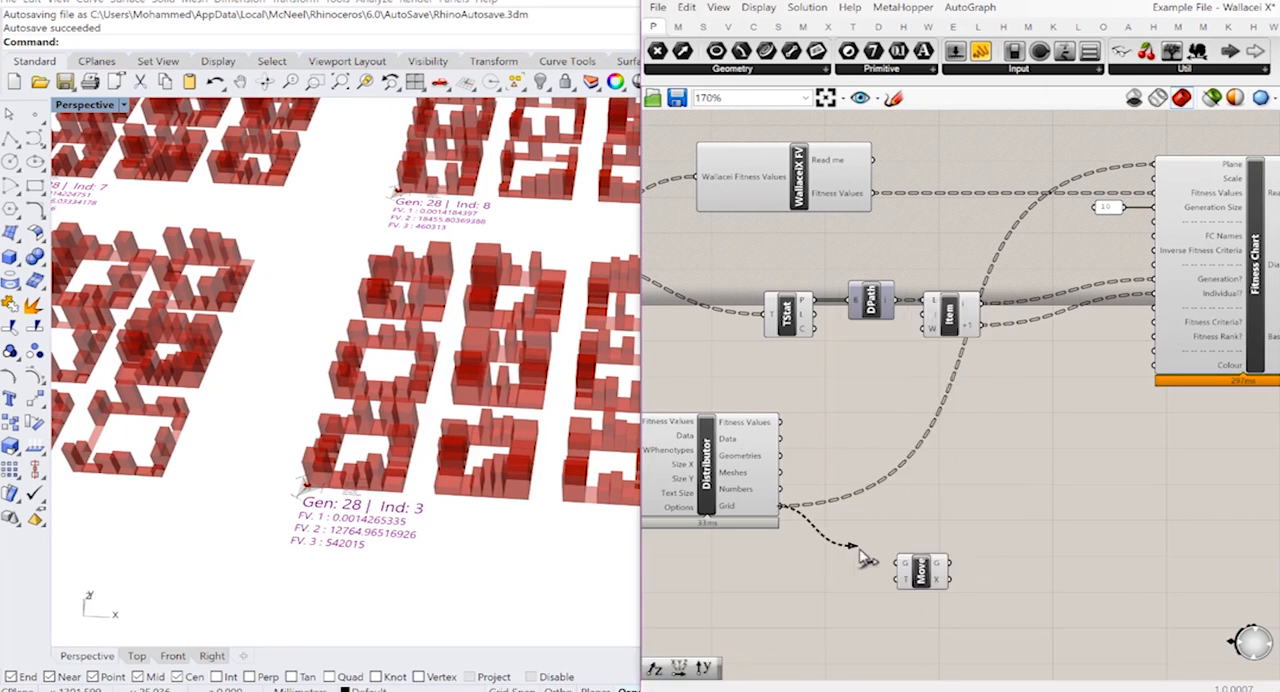
{"action": "double_click", "coordinate": [865, 615]}
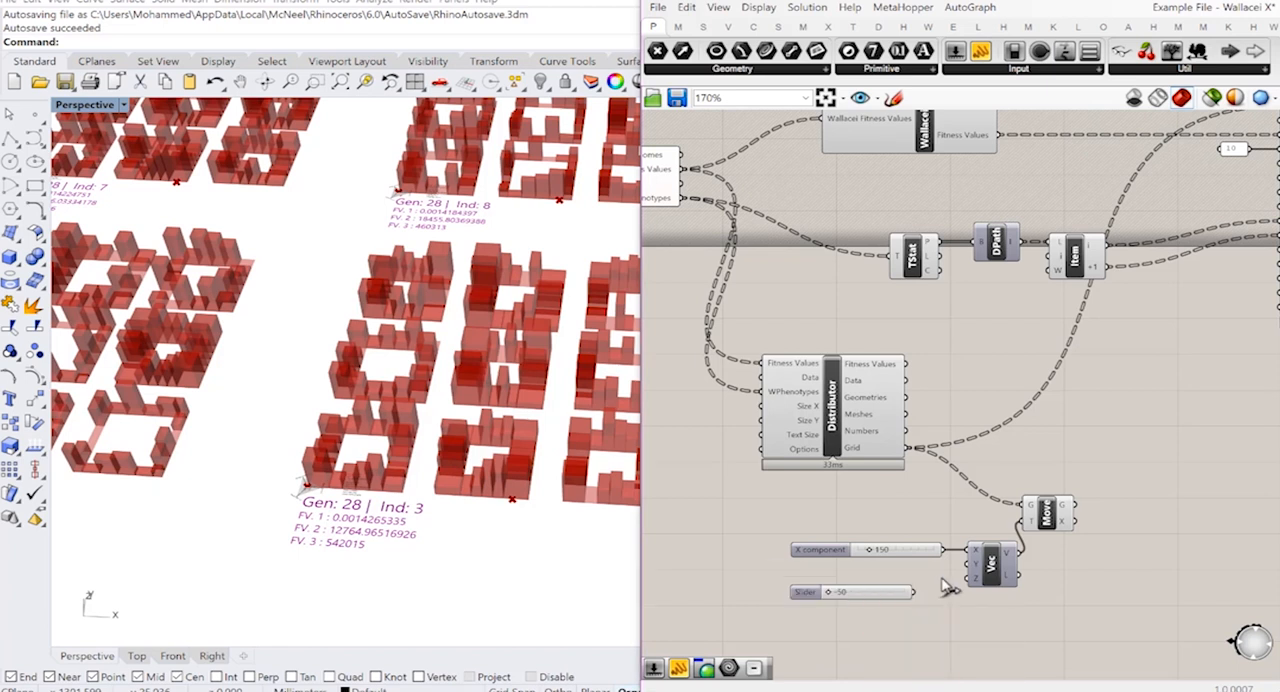
{"action": "scroll", "scroll_direction": "down", "scroll_amount": 3}
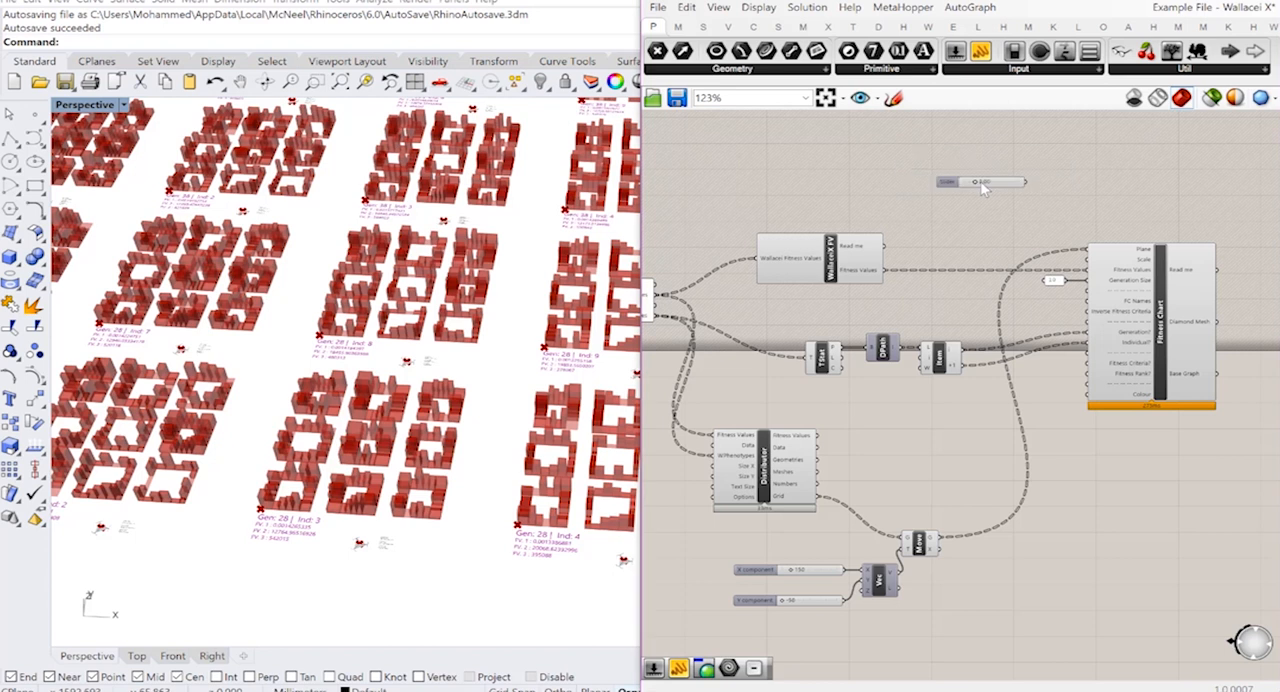
Step: Connect a 2.30 'Size of Graphical Data' slider to the Fitness Chart's Scale
{"action": "scroll", "scroll_direction": "up", "scroll_amount": 3}
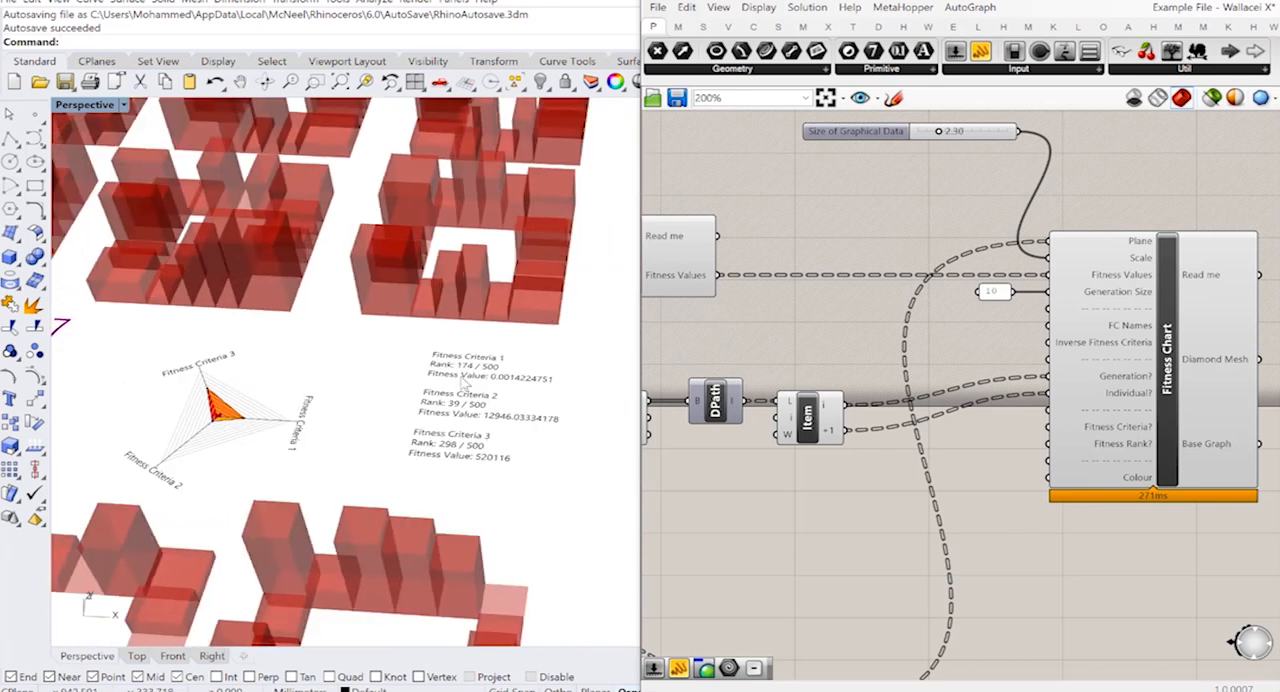
{"action": "mouse_move", "coordinate": [478, 432]}
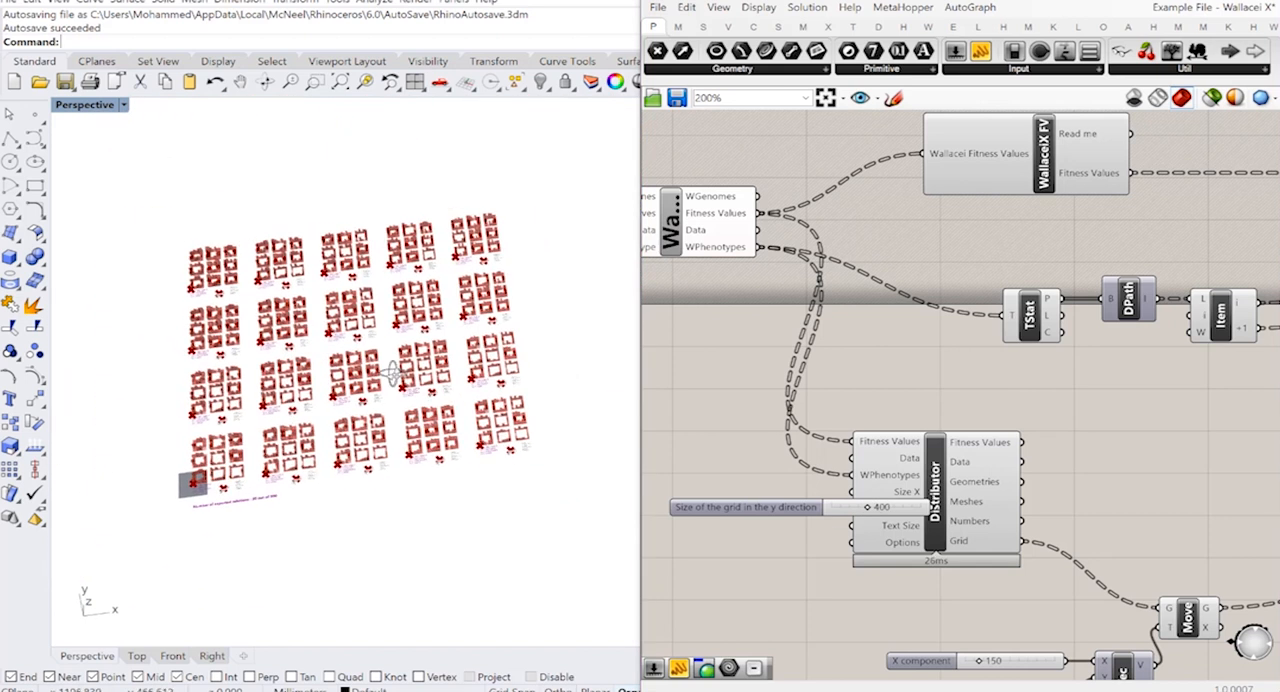
Step: Zoom out to view all 20 exported solutions with their fitness charts at 400 y-spacing
{"action": "scroll", "scroll_direction": "down", "scroll_amount": 3}
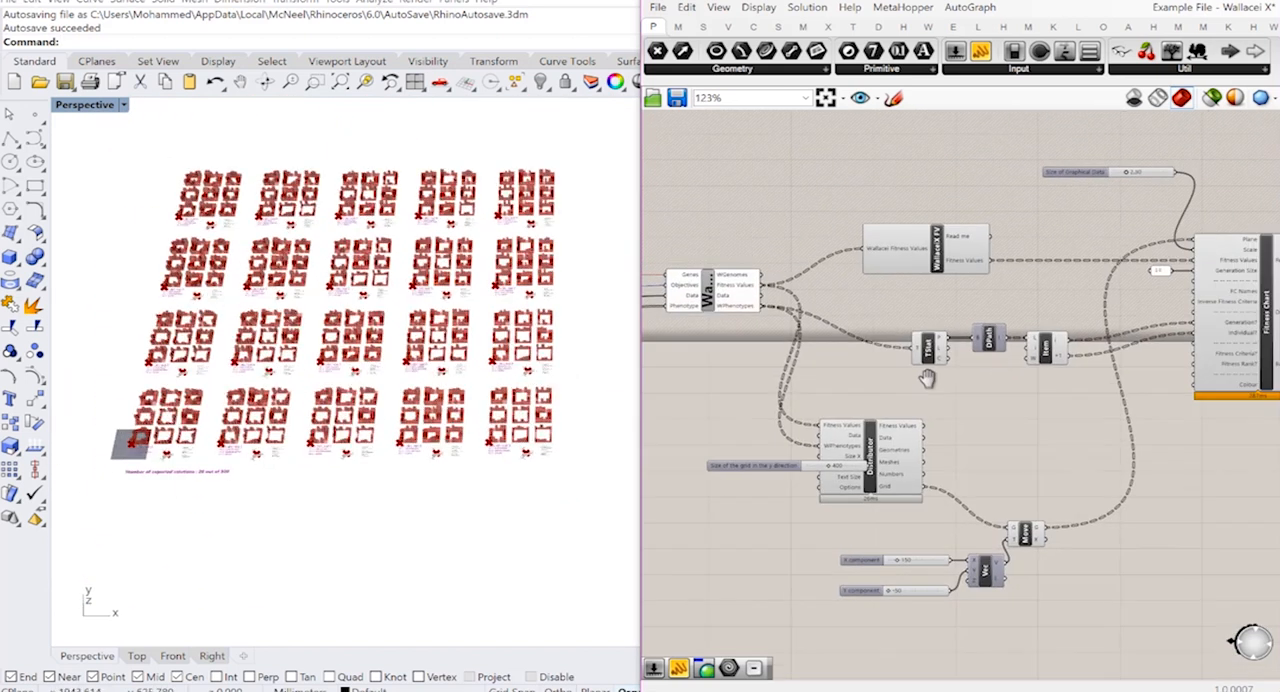
{"action": "scroll", "scroll_direction": "down", "scroll_amount": 3}
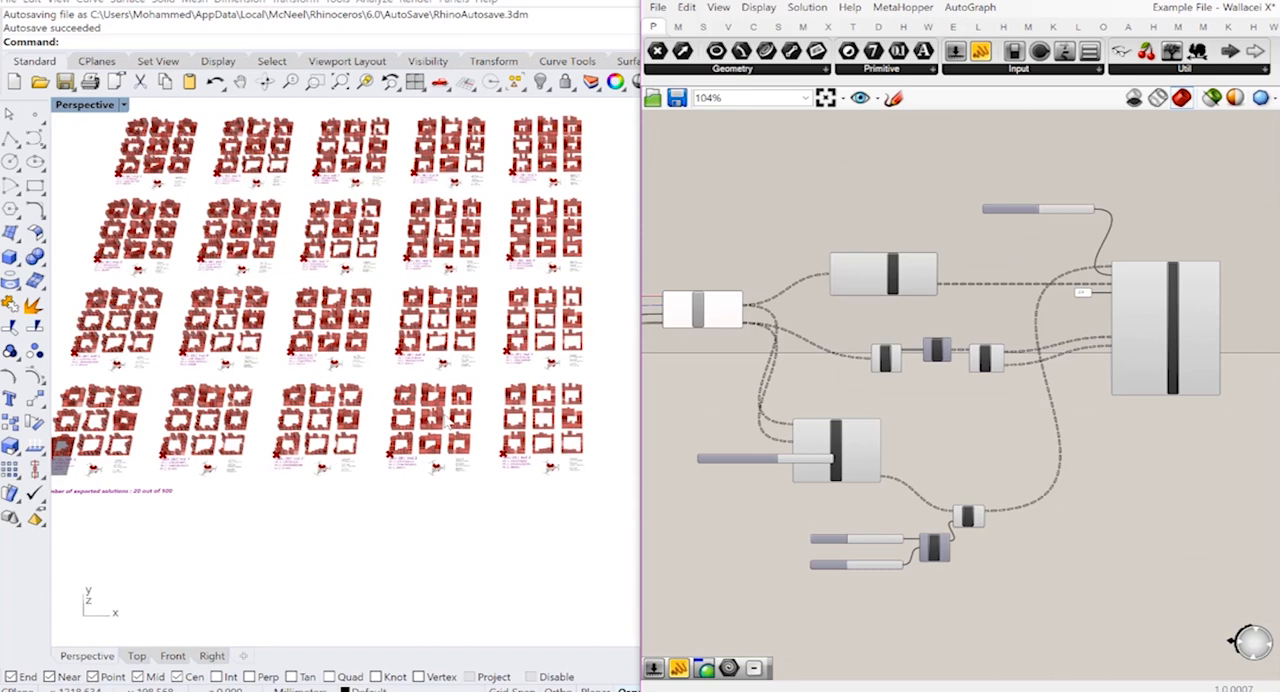